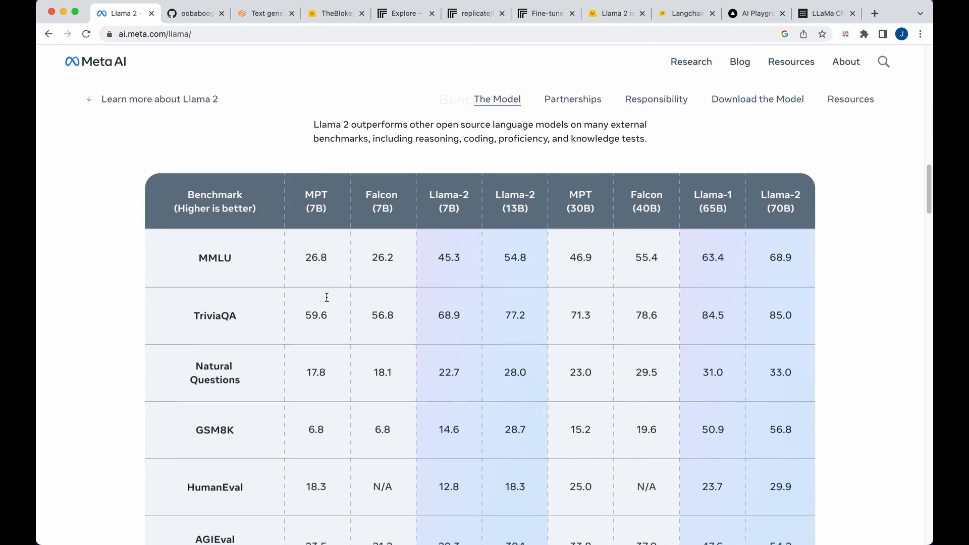
Step: Scroll through the page open before switching to the GitHub repository
scroll(down, 3)
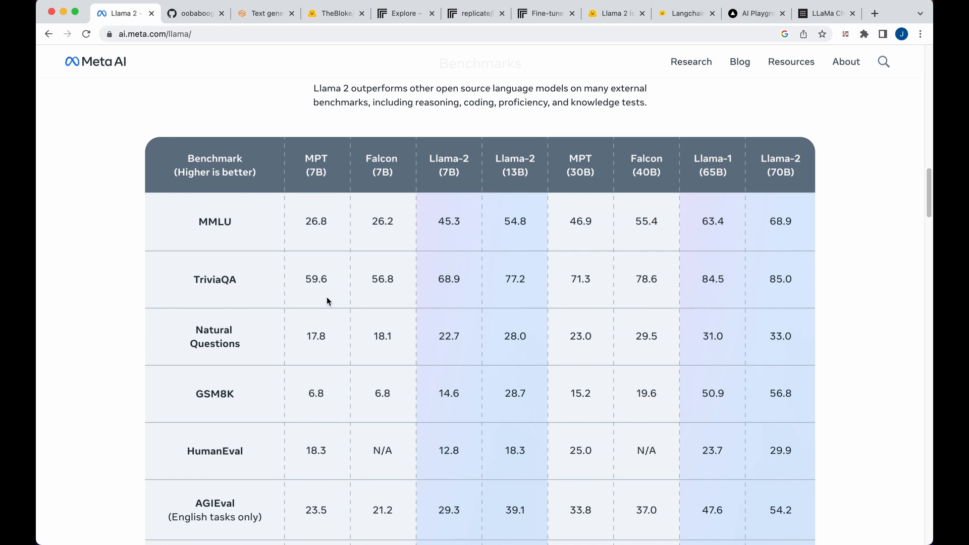
mouse_move(322, 288)
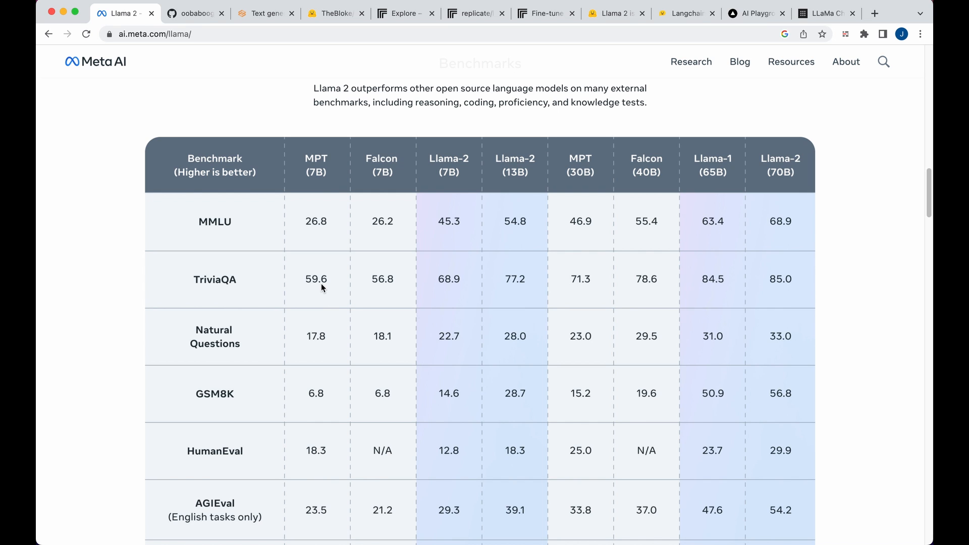
scroll(down, 3)
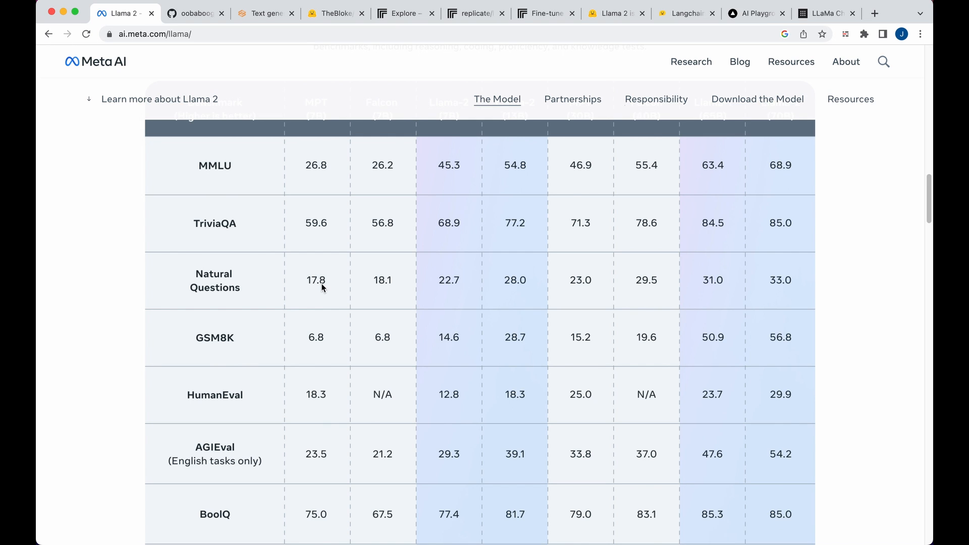
scroll(up, 3)
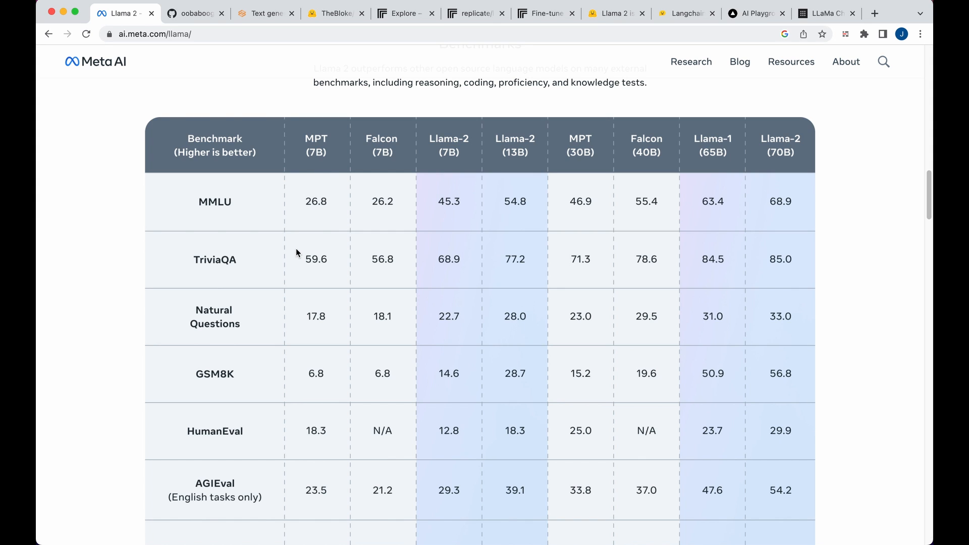
scroll(down, 3)
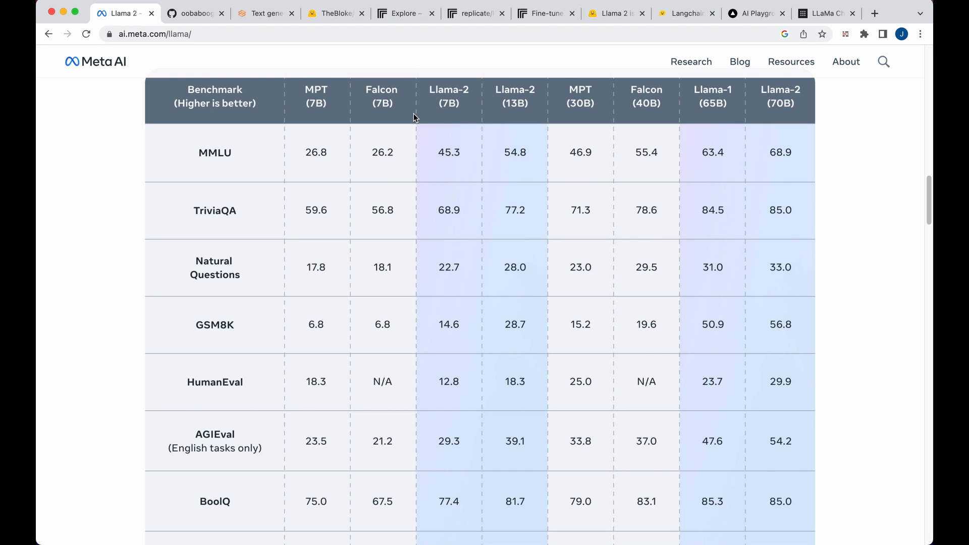
mouse_move(329, 84)
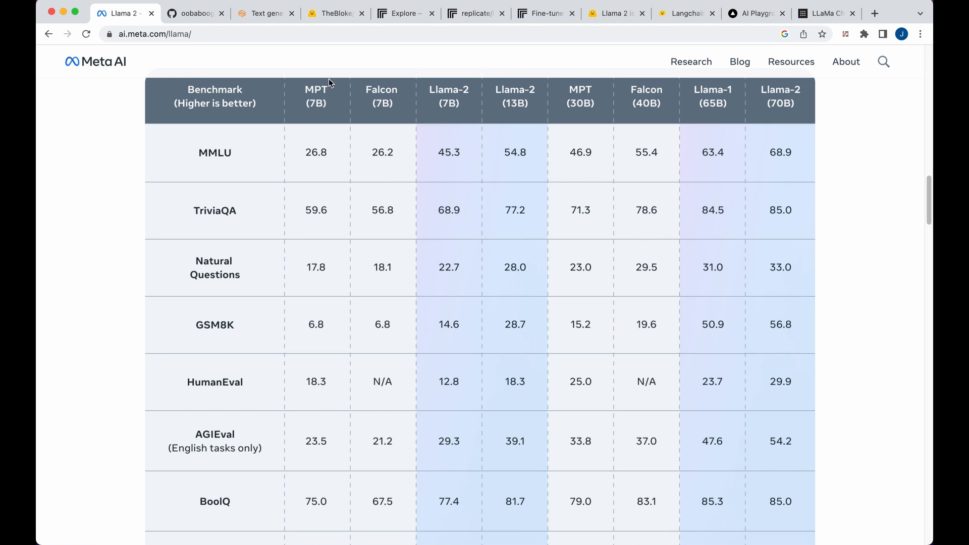
mouse_move(559, 133)
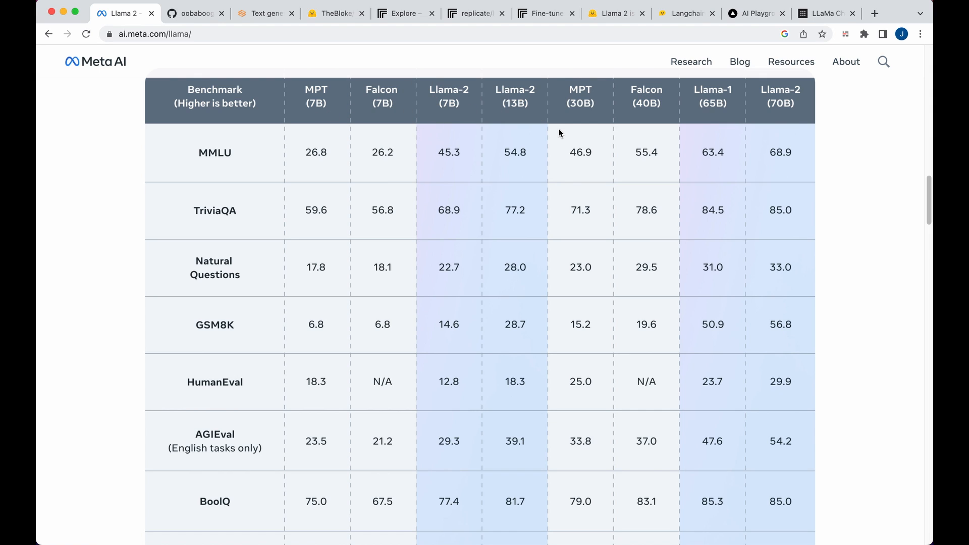
mouse_move(536, 118)
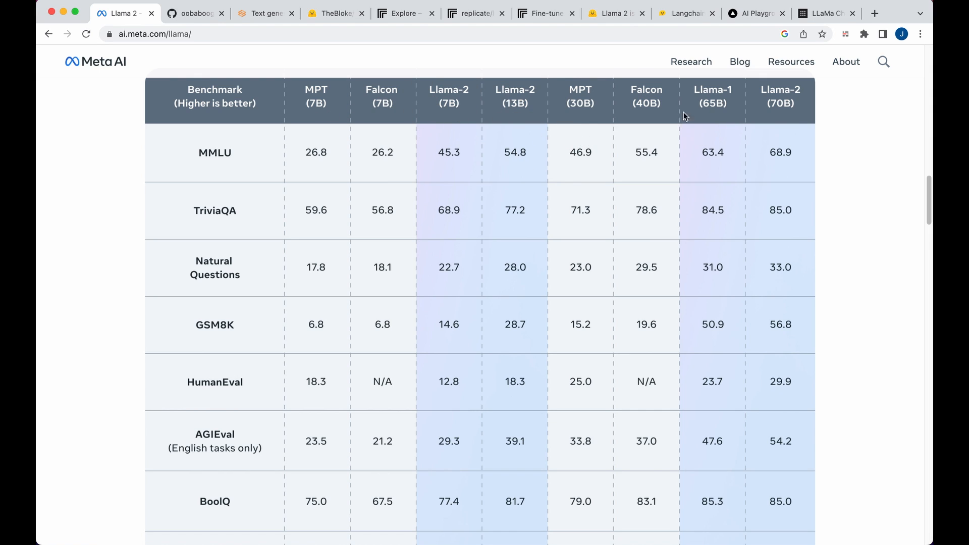
mouse_move(729, 116)
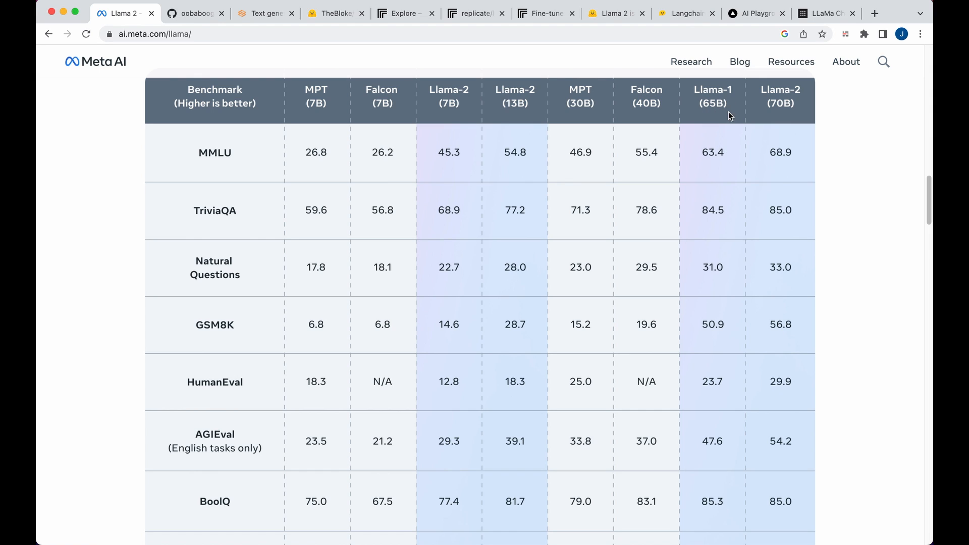
mouse_move(744, 204)
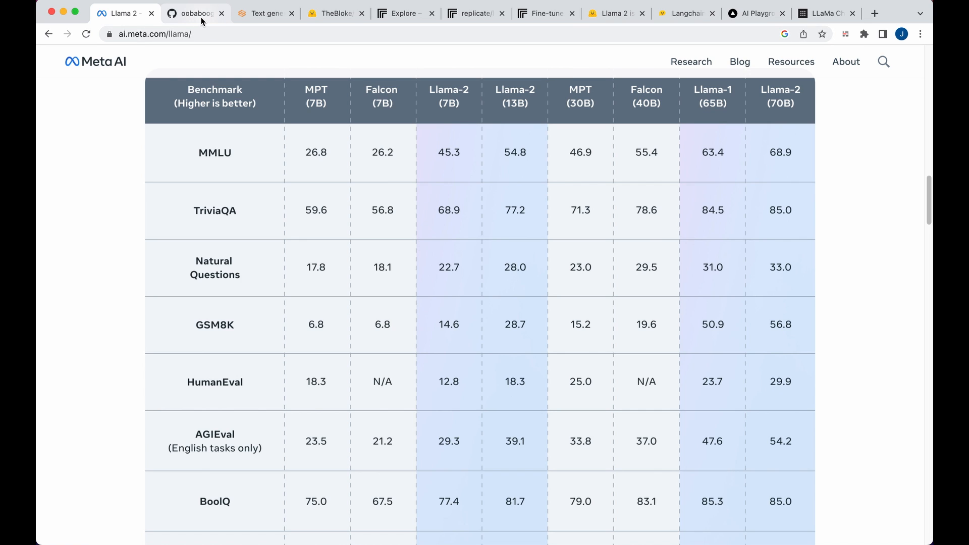
Step: Show the oobabooga text-generation-webui README's Installation section with one-click installers and Conda setup
click(195, 13)
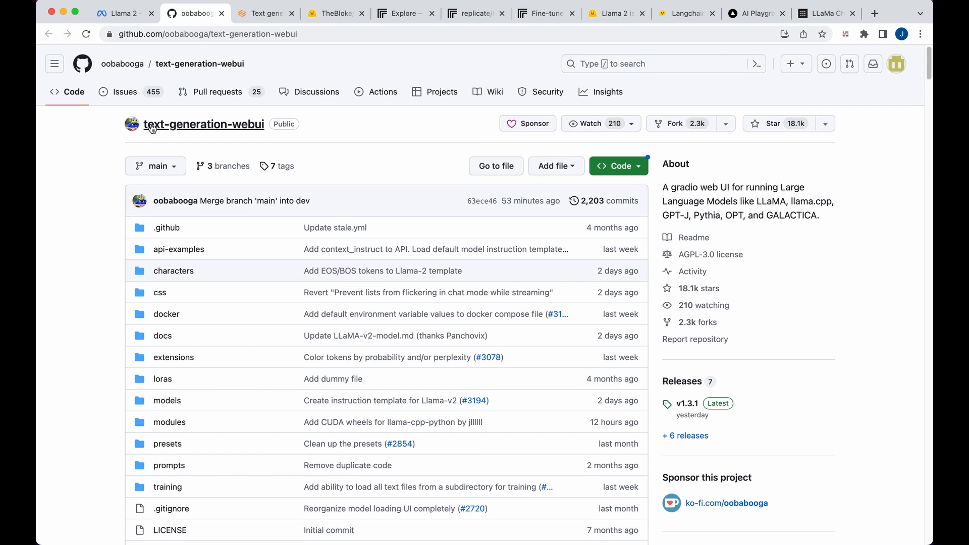
mouse_move(297, 156)
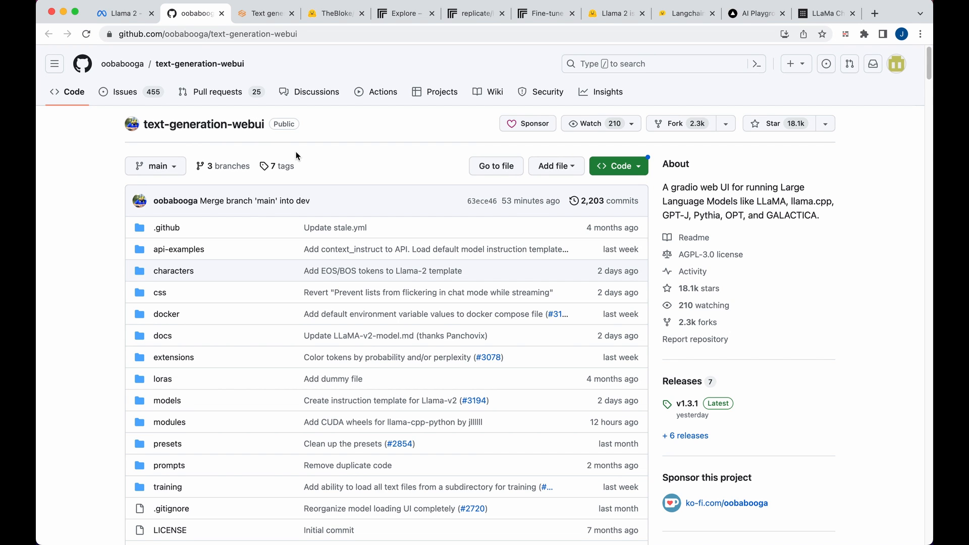
scroll(down, 3)
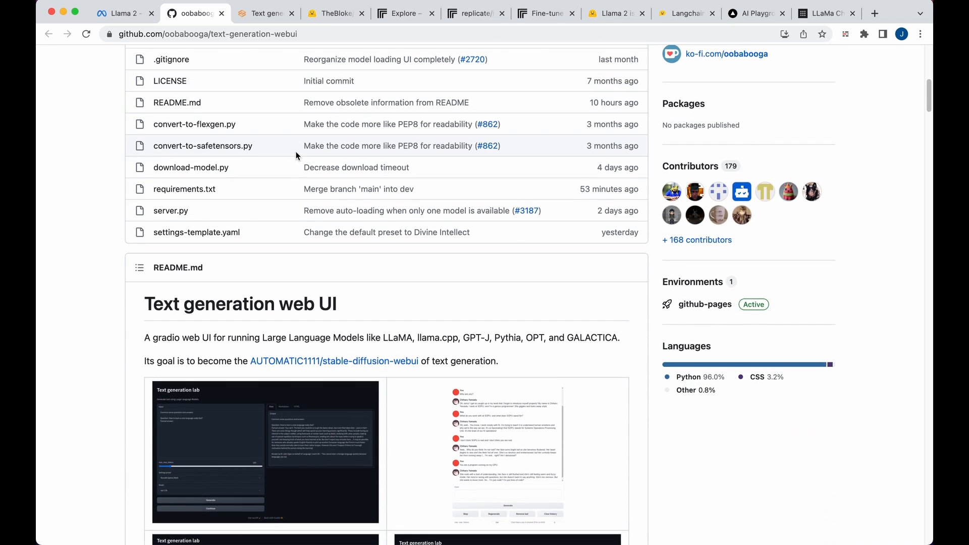
scroll(down, 3)
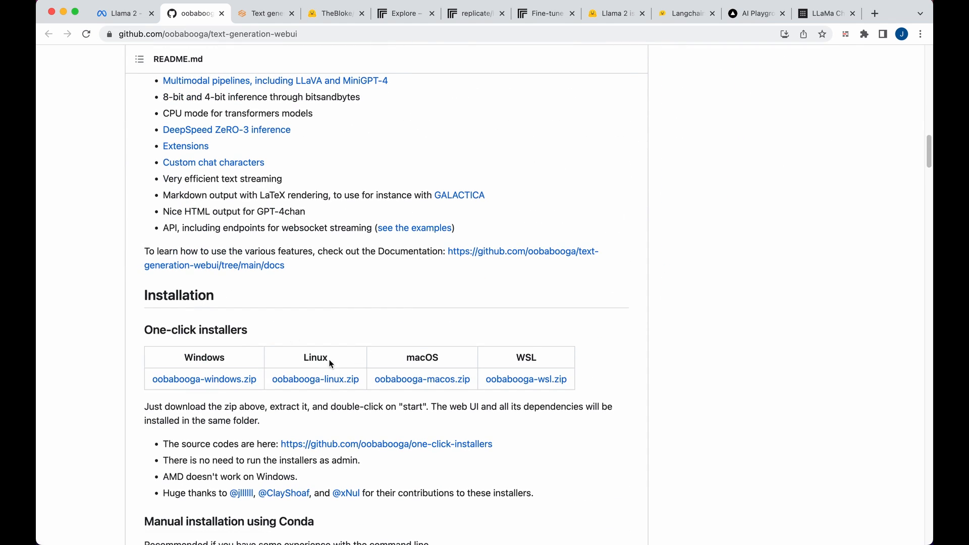
mouse_move(316, 351)
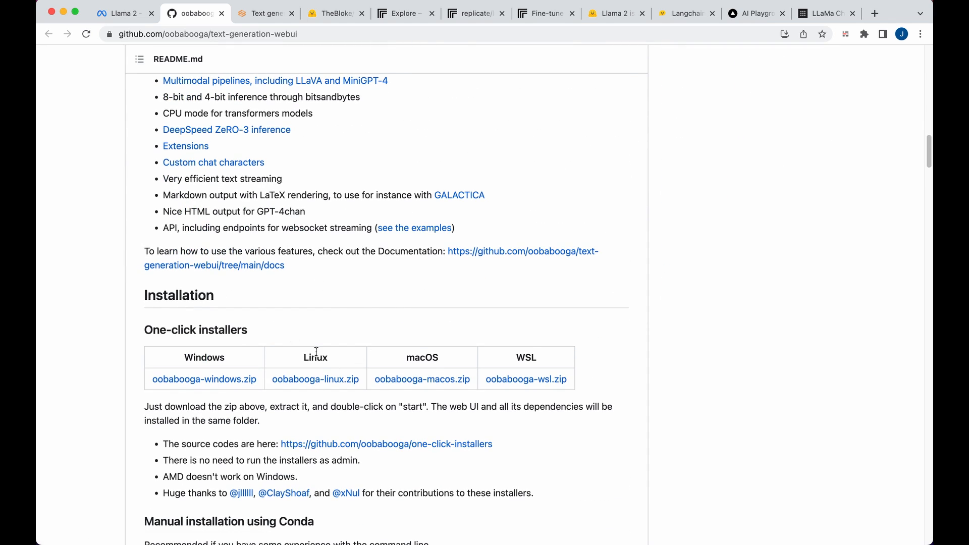
scroll(down, 3)
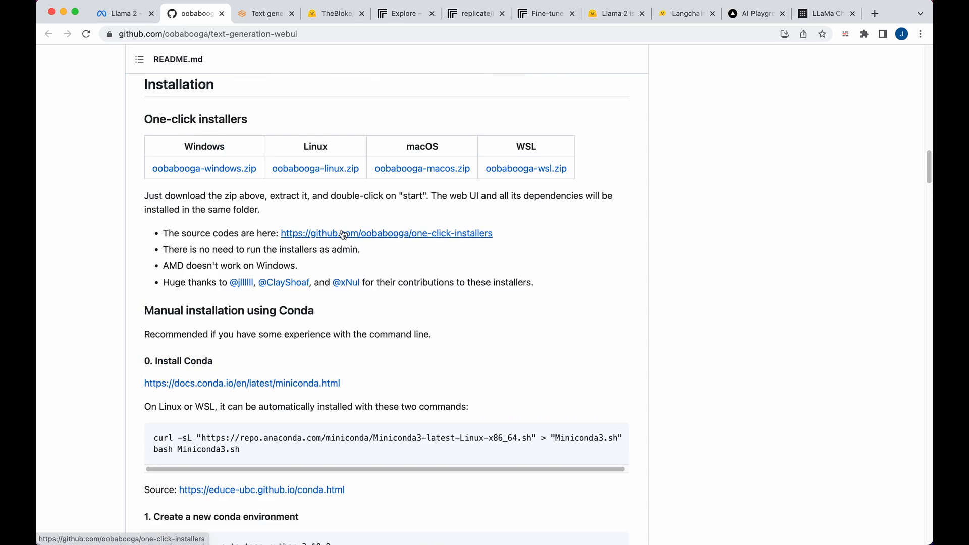
scroll(up, 3)
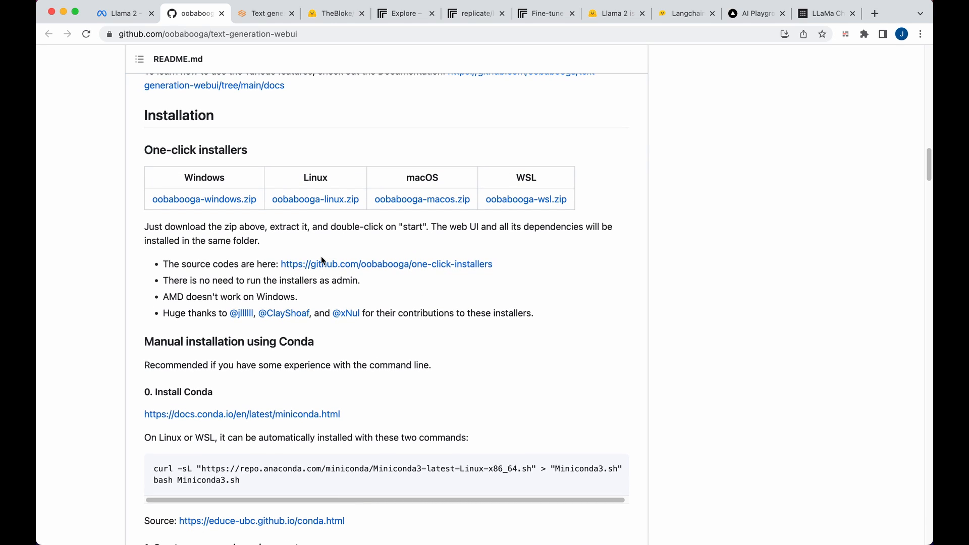
mouse_move(405, 242)
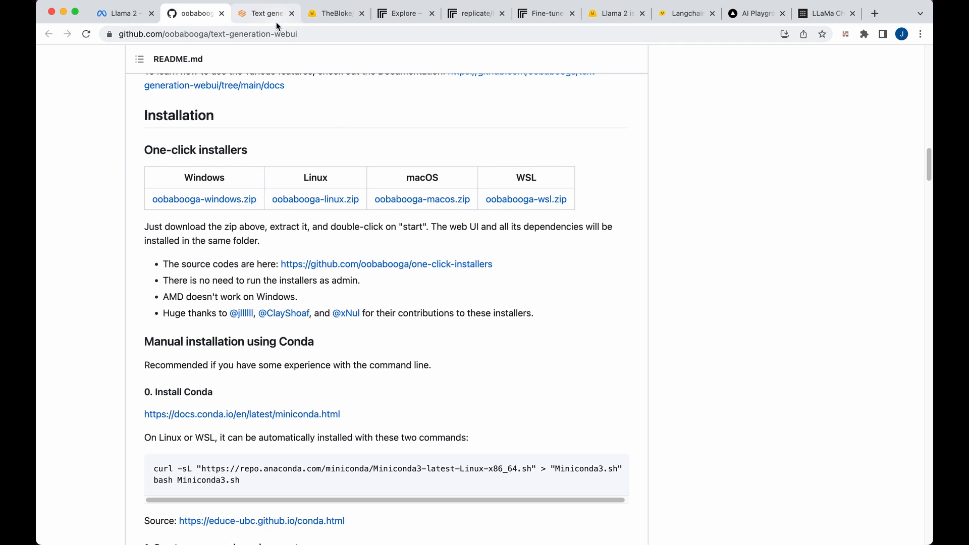
Step: Open the Model tab of the locally running text-generation-webui, which has no model loaded
click(266, 13)
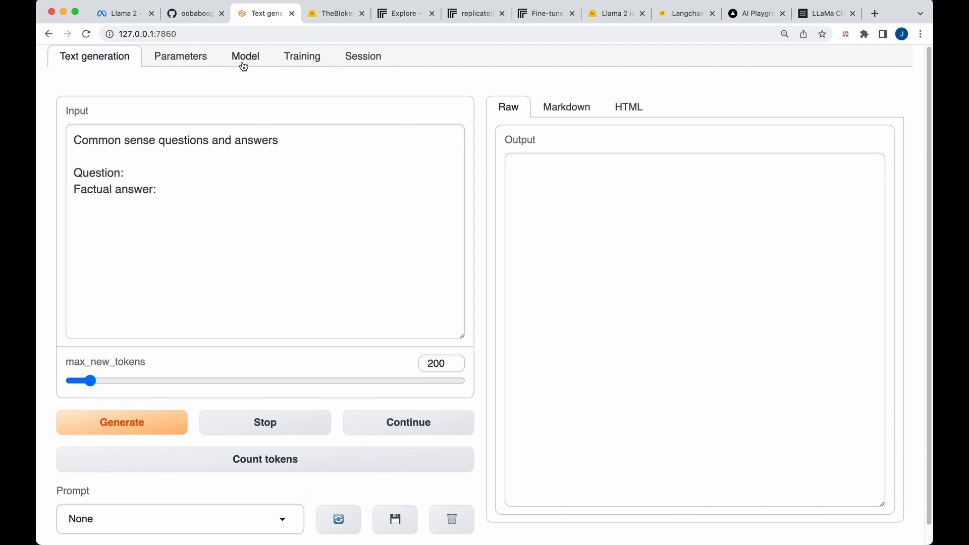
click(244, 56)
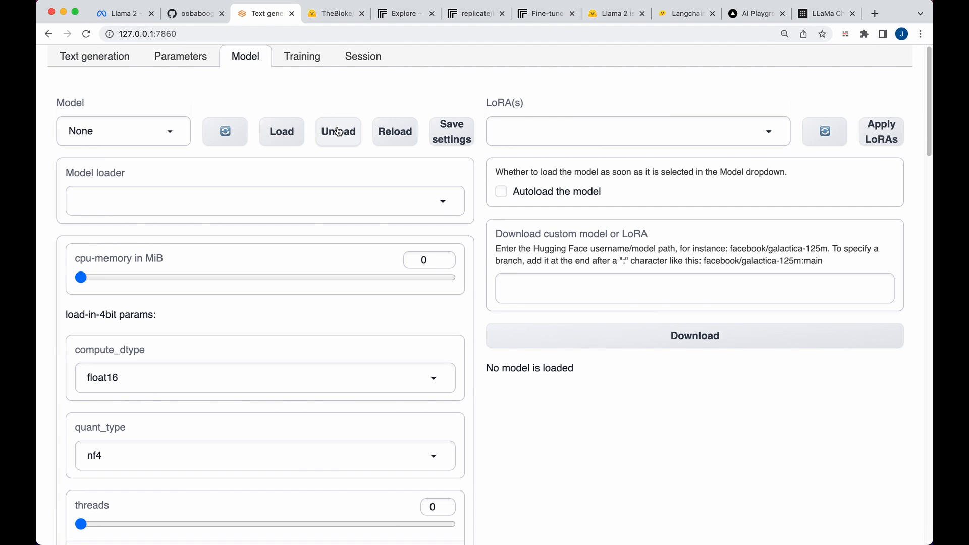
mouse_move(598, 273)
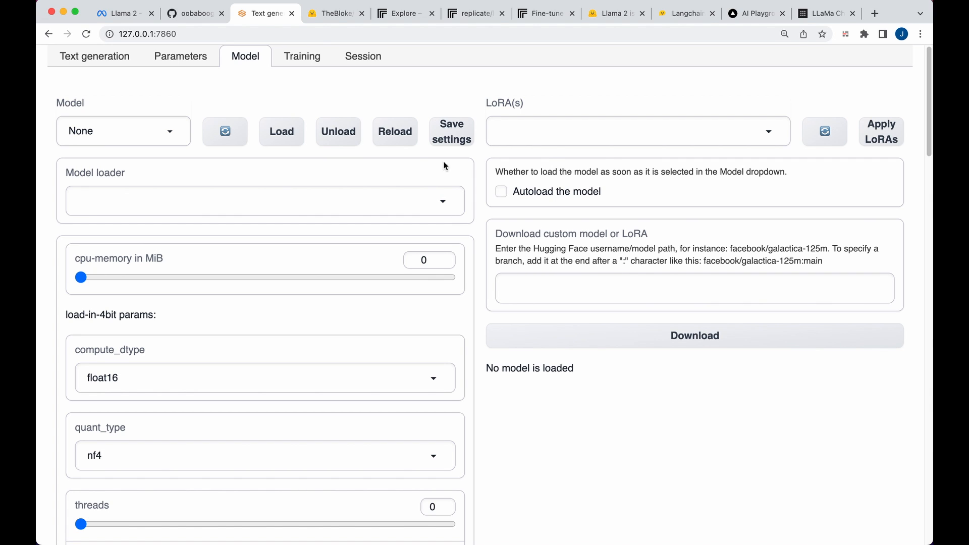
mouse_move(418, 200)
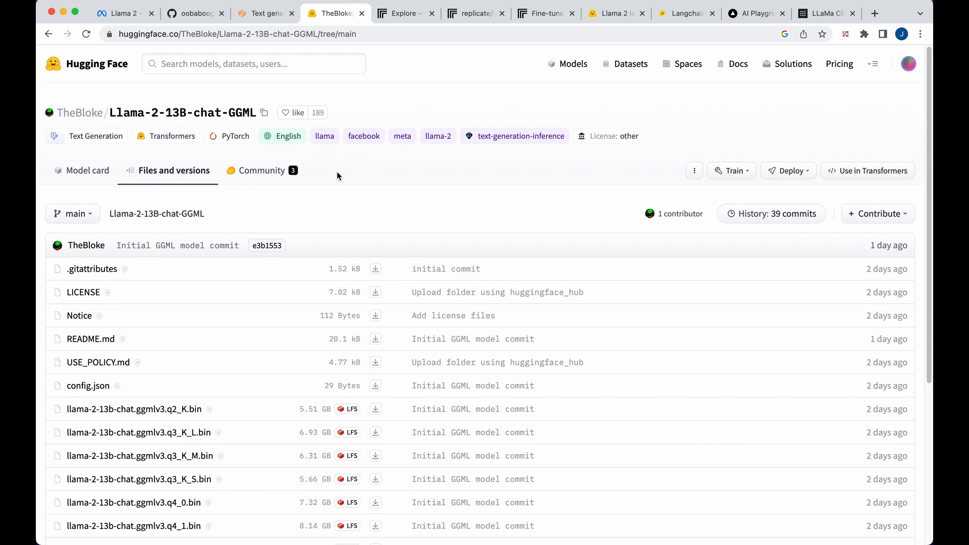
mouse_move(263, 115)
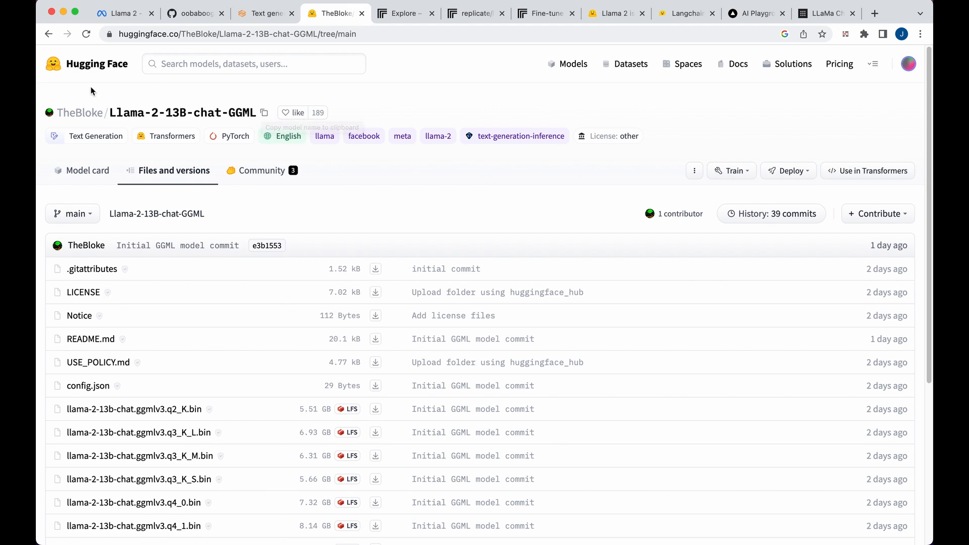
Step: Filter Hugging Face models by the llama-2 tag to list 75 models
click(87, 171)
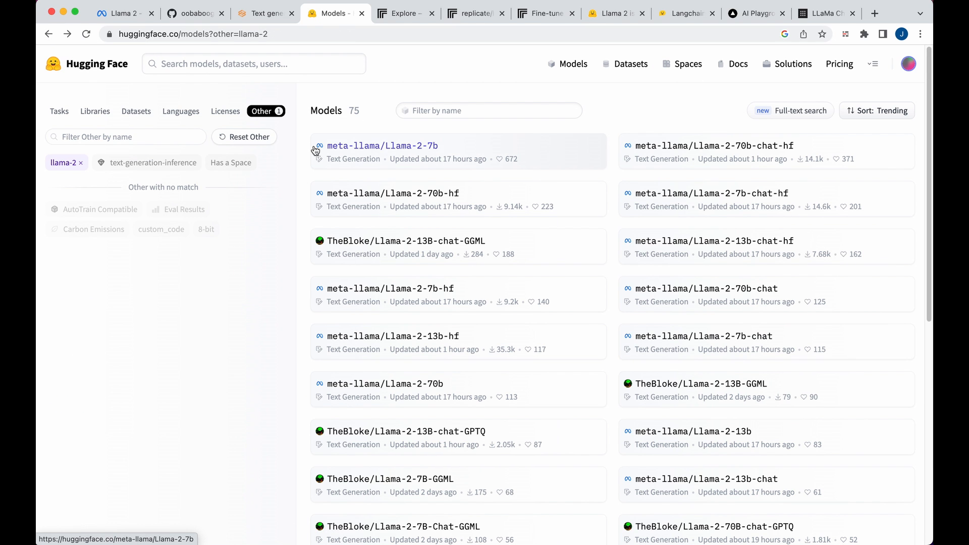
mouse_move(399, 165)
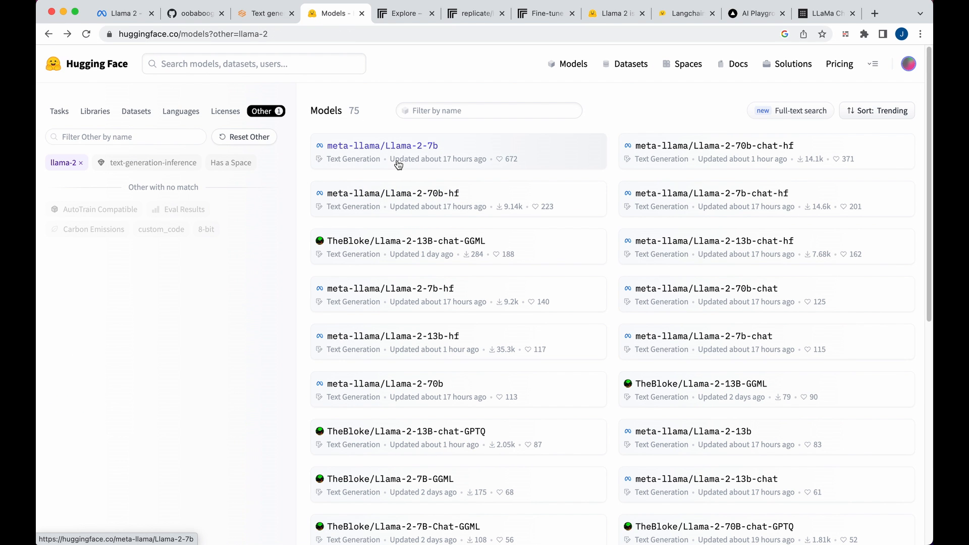
click(397, 165)
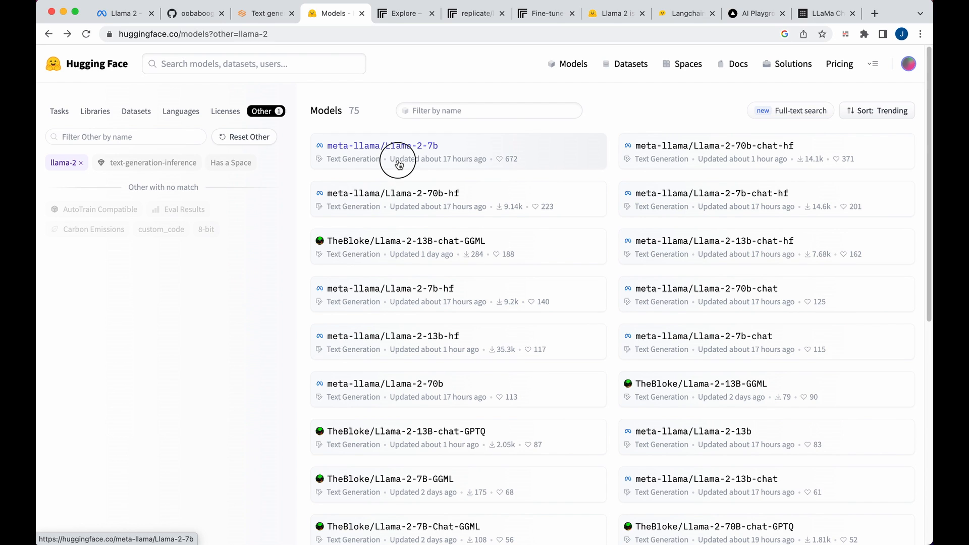
click(382, 146)
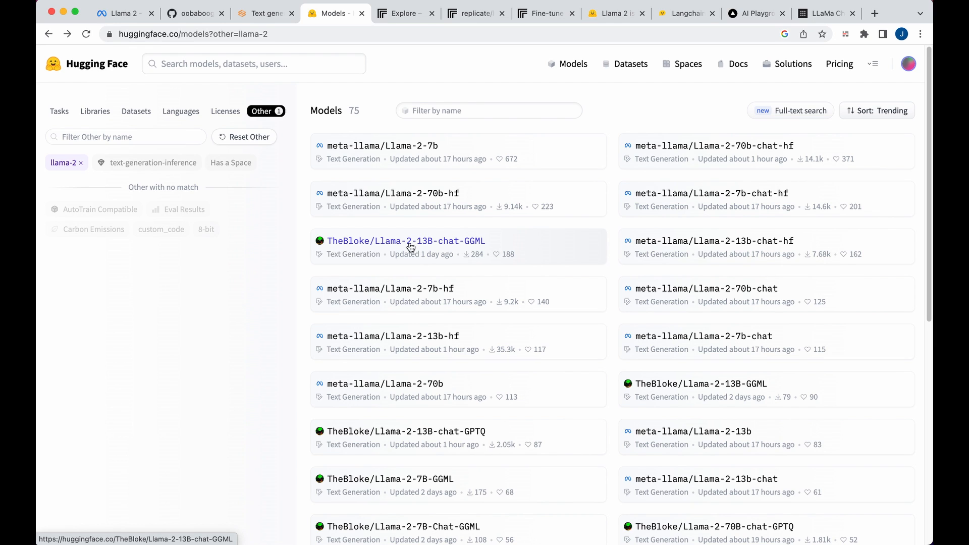
mouse_move(355, 254)
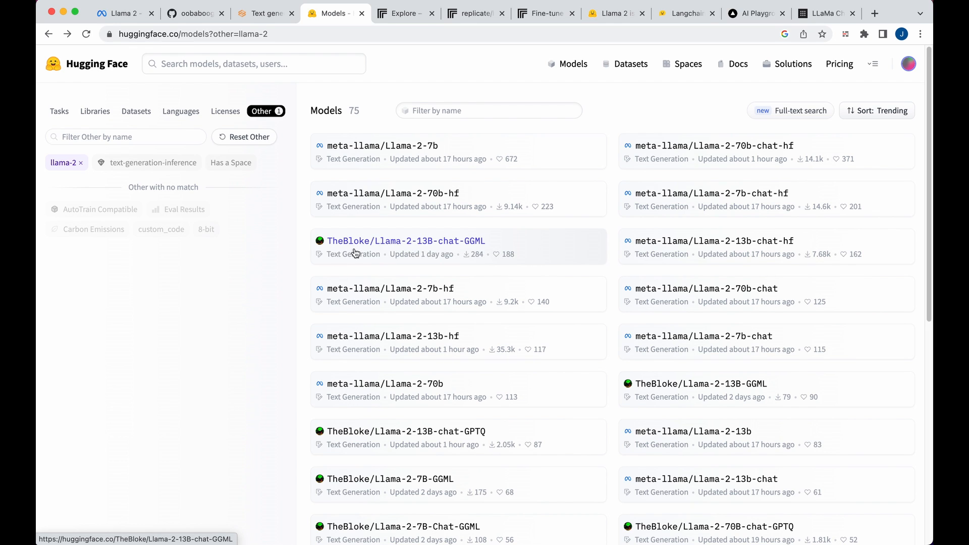
Step: Open TheBloke/Llama-2-13B-chat-GGML and copy its repository name
click(405, 240)
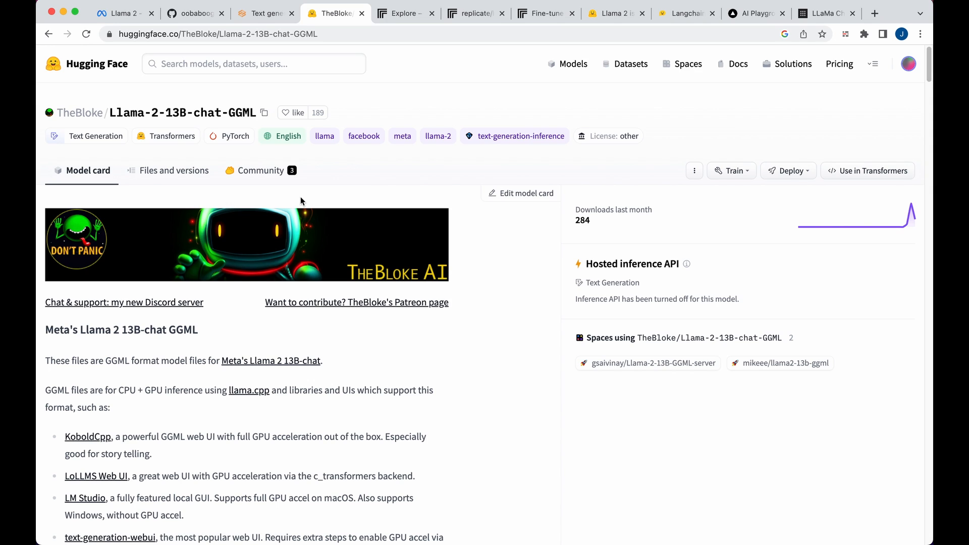
mouse_move(274, 113)
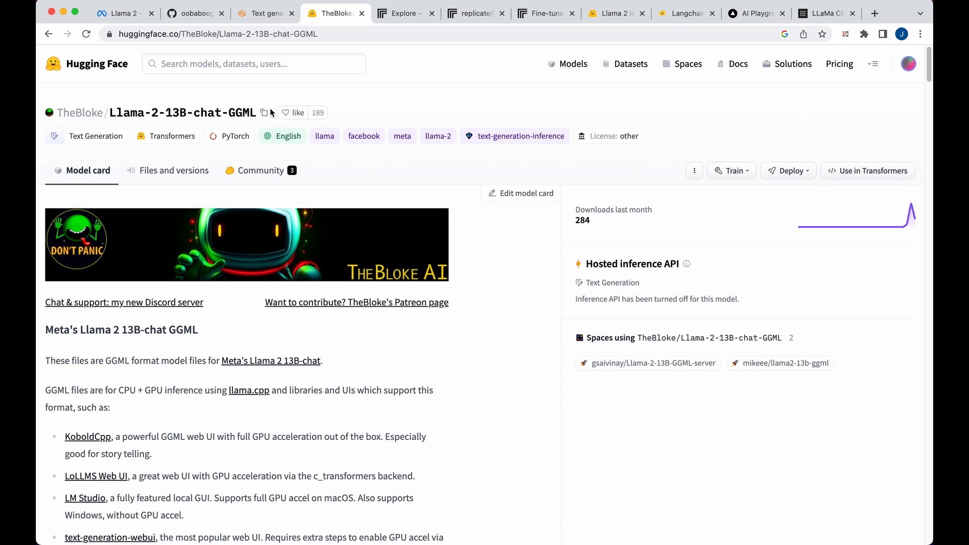
click(265, 113)
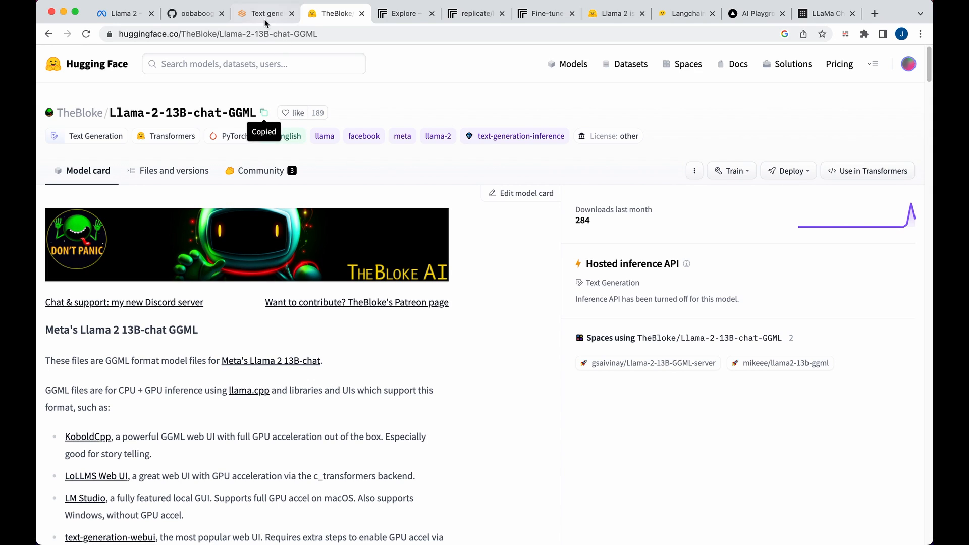
click(264, 13)
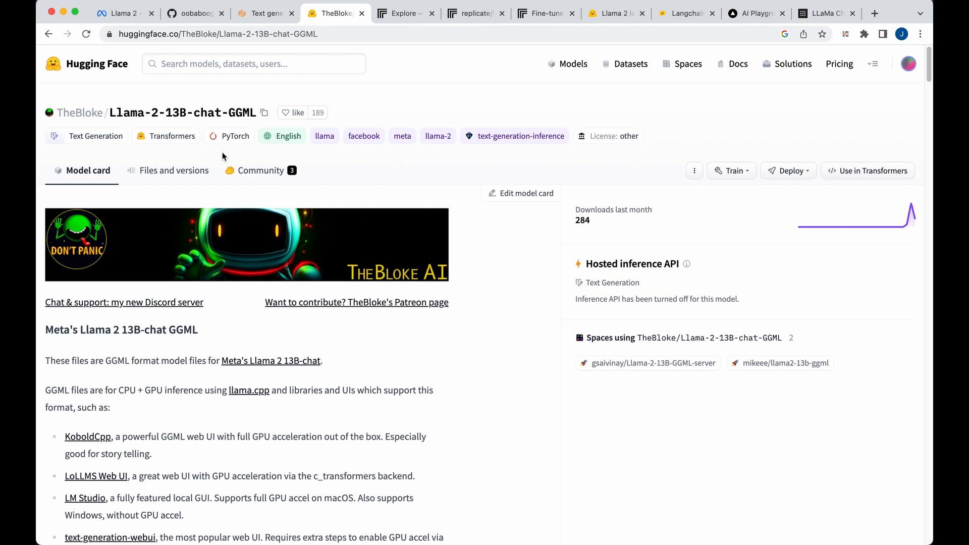
mouse_move(176, 174)
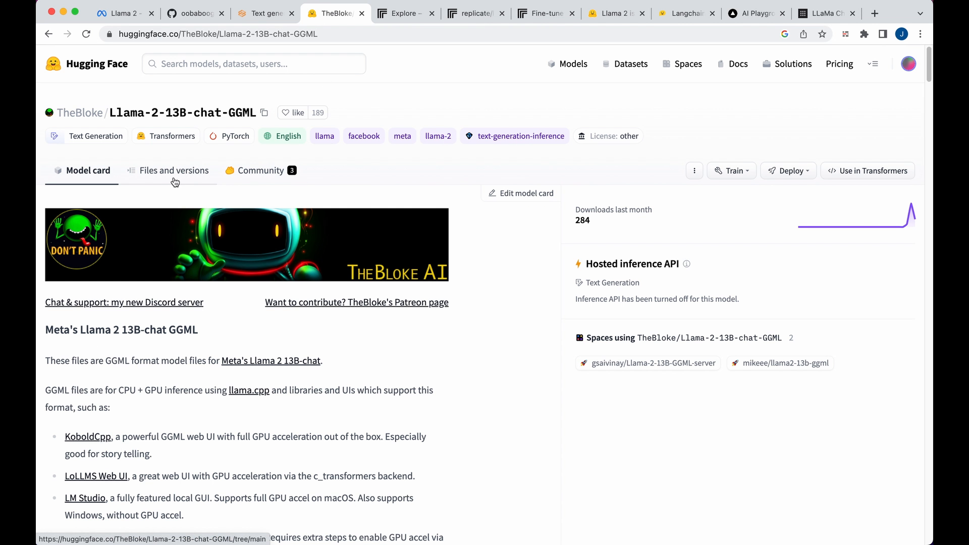
click(175, 171)
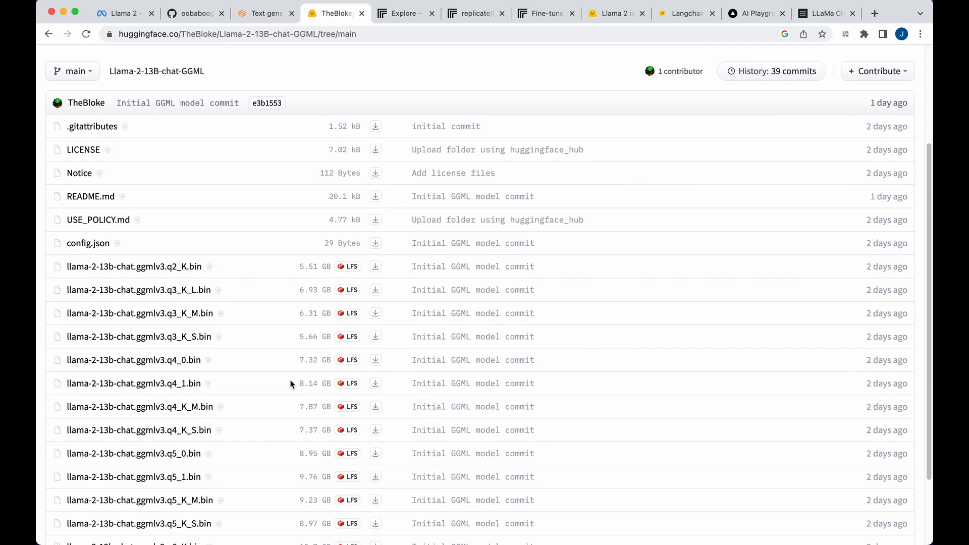
scroll(down, 3)
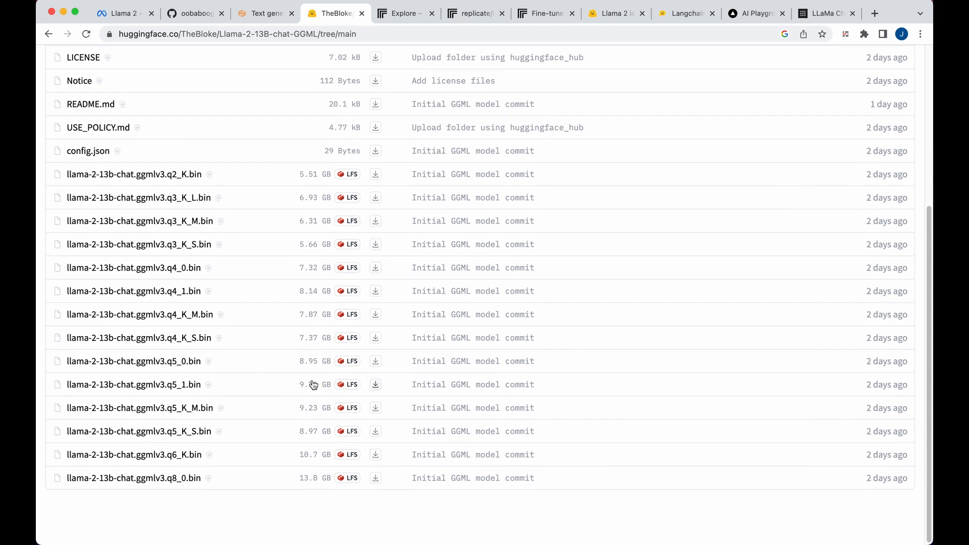
mouse_move(309, 280)
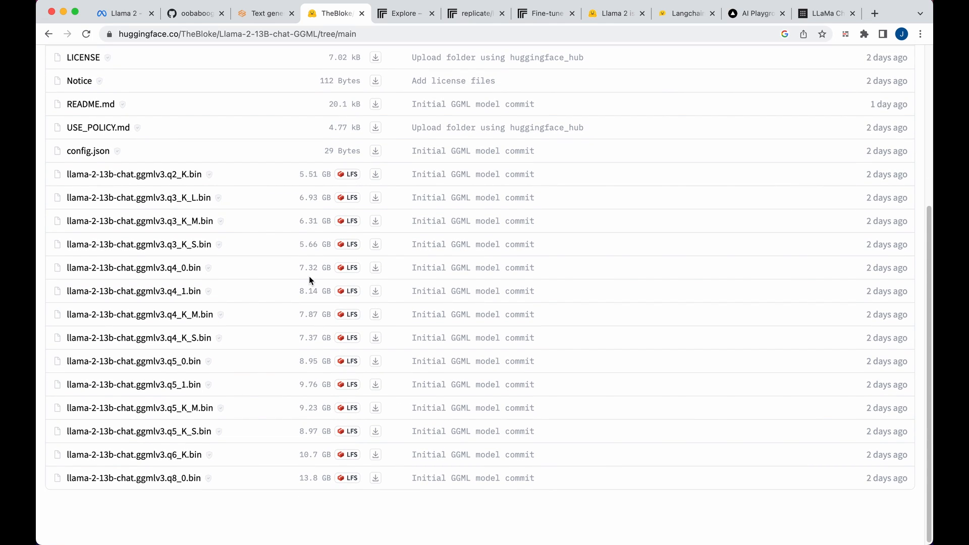
mouse_move(252, 191)
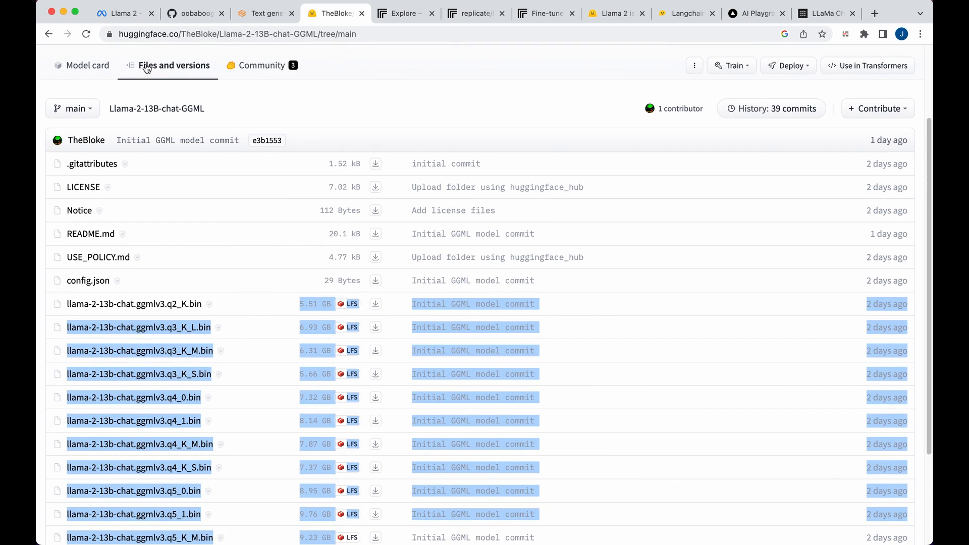
click(88, 65)
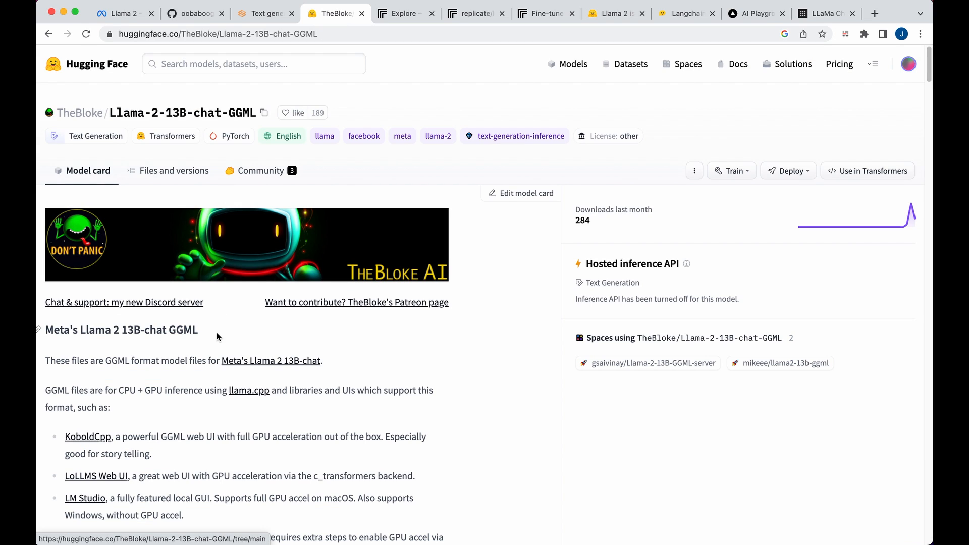
scroll(down, 3)
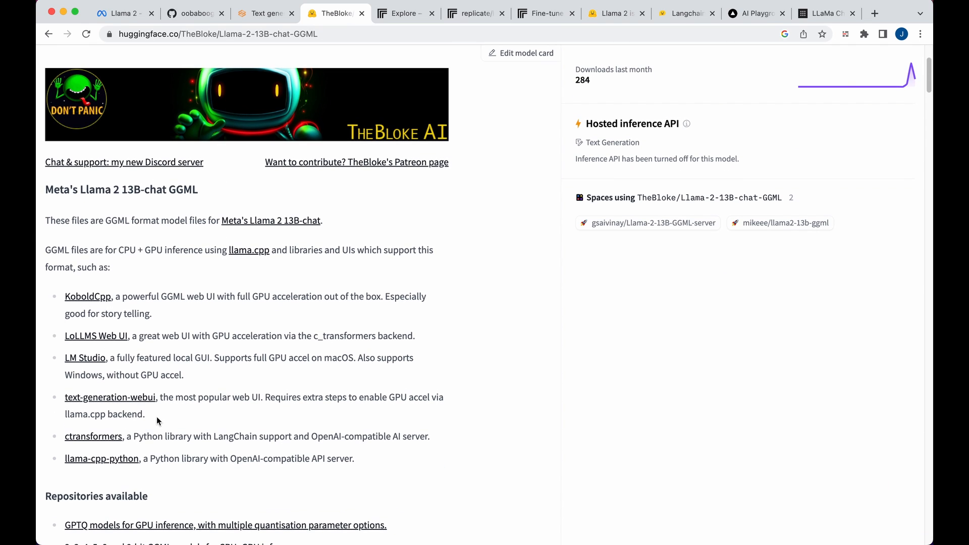
mouse_move(110, 402)
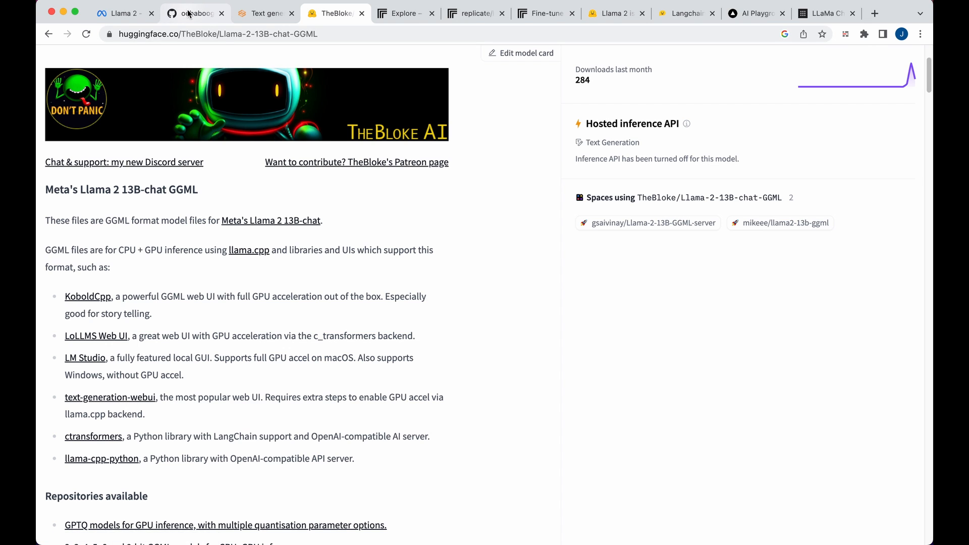
Step: Revisit the oobabooga text-generation-webui README, then go to Replicate's Explore page
click(194, 13)
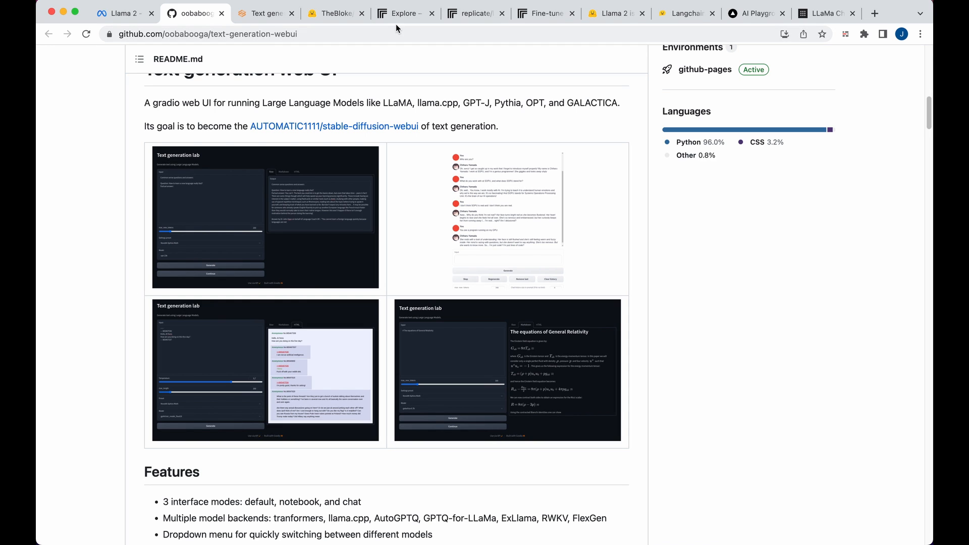
click(402, 13)
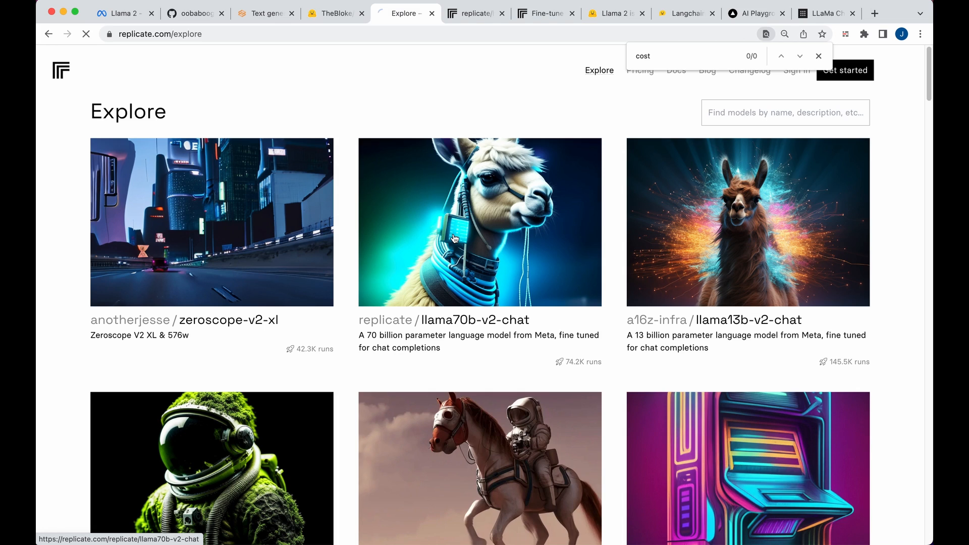
Step: Open the replicate/llama70b-v2-chat demo and run the E. E. Cummings poem prompt
click(479, 223)
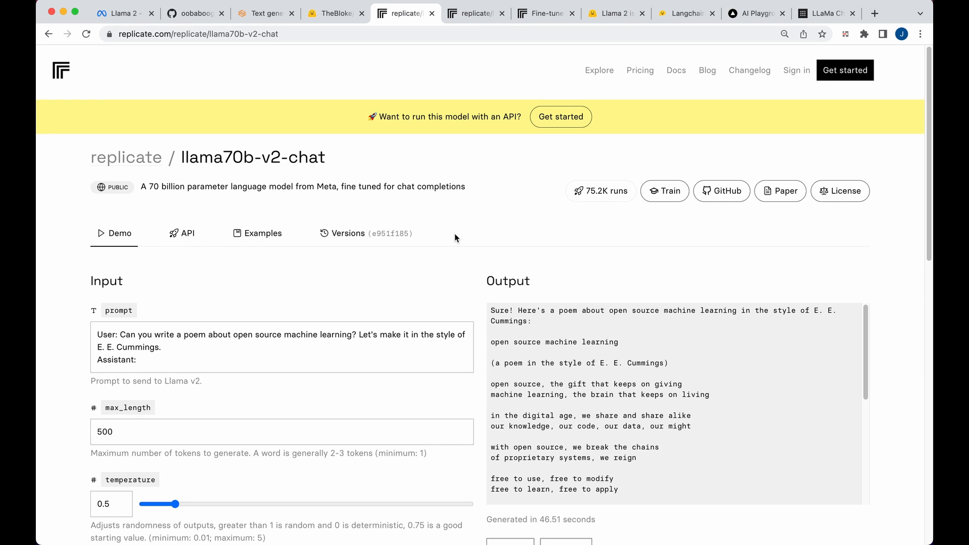
mouse_move(343, 319)
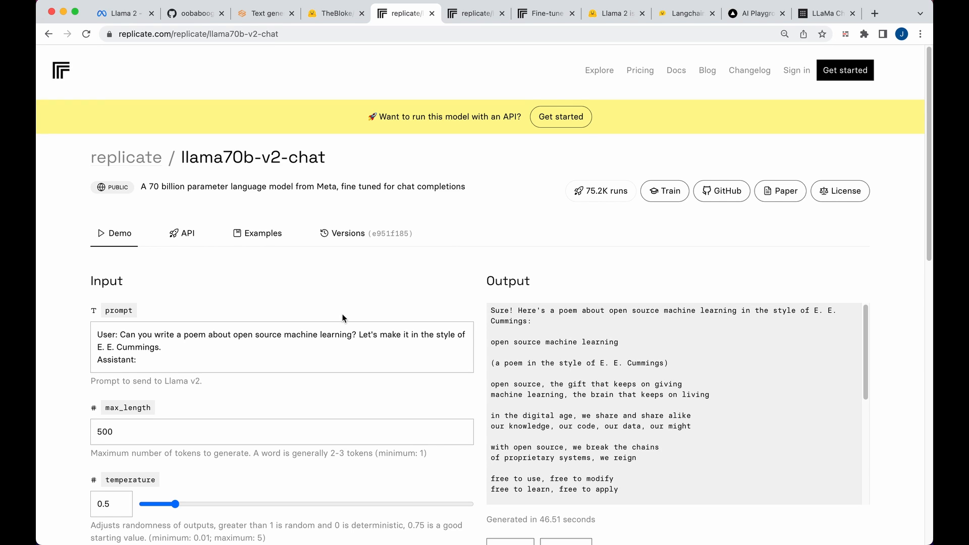
scroll(down, 3)
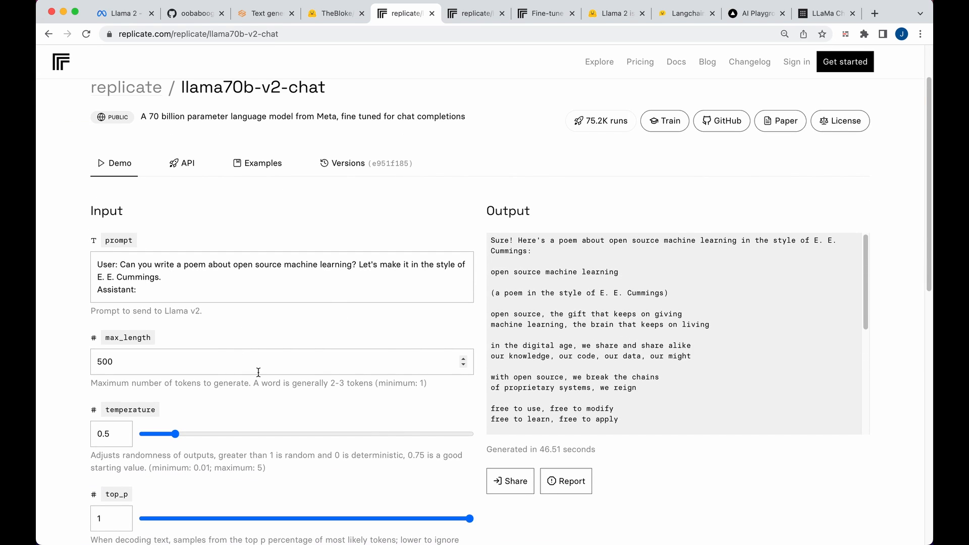
scroll(down, 3)
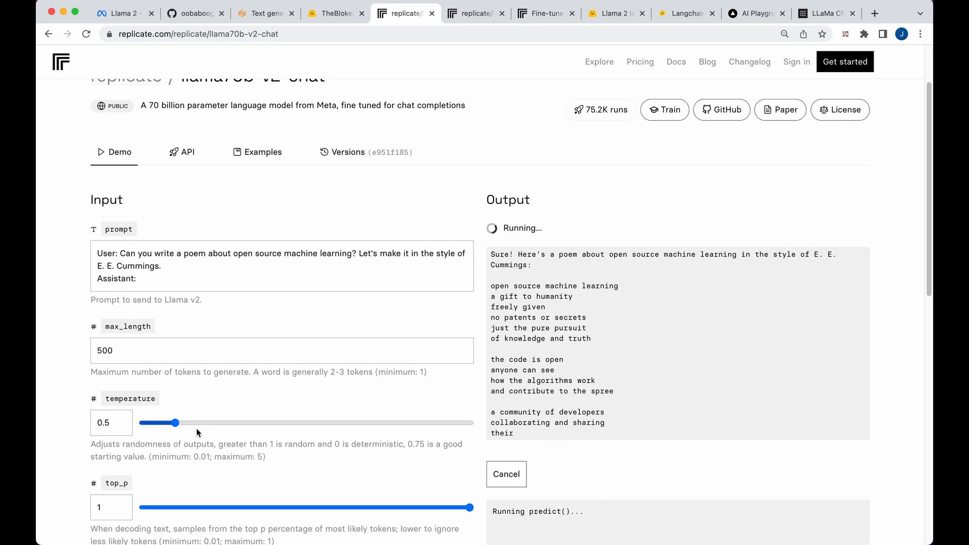
scroll(down, 3)
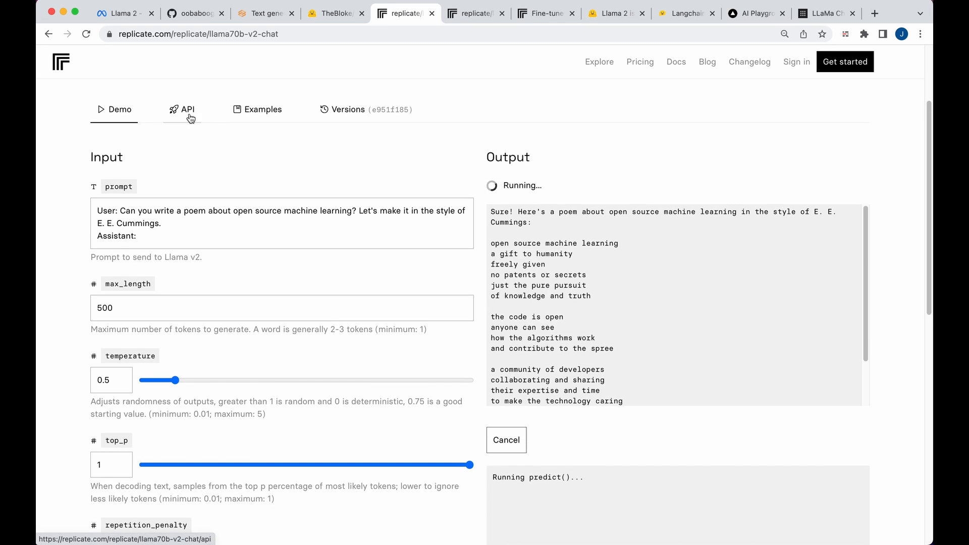
Step: Review llama70b-v2-chat's Node.js API code, then view Replicate's per-second CPU, T4, A100 pricing
click(187, 109)
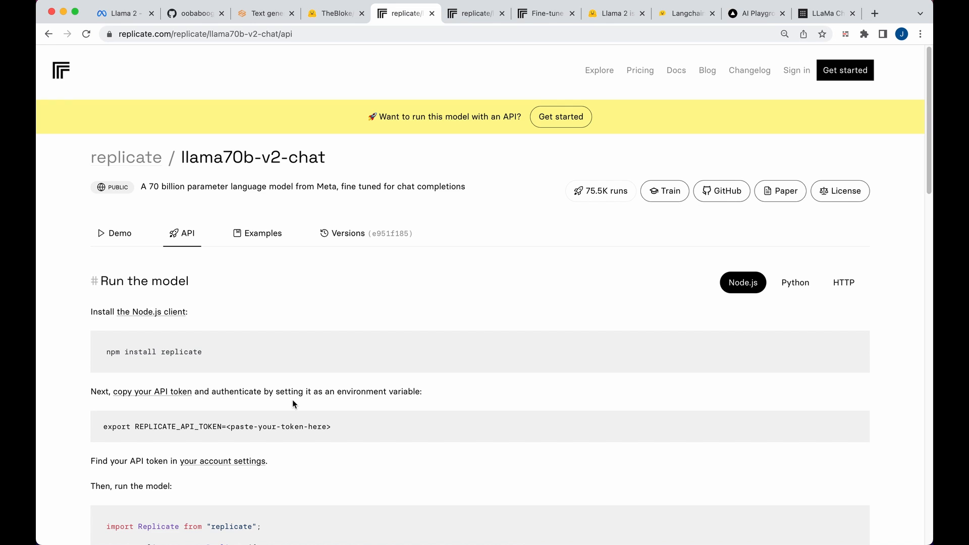
scroll(down, 3)
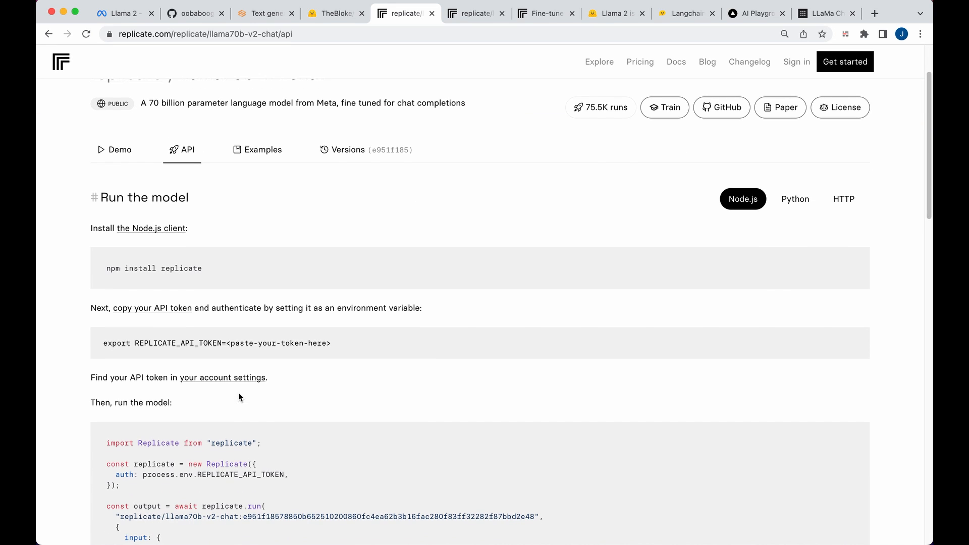
double_click(163, 268)
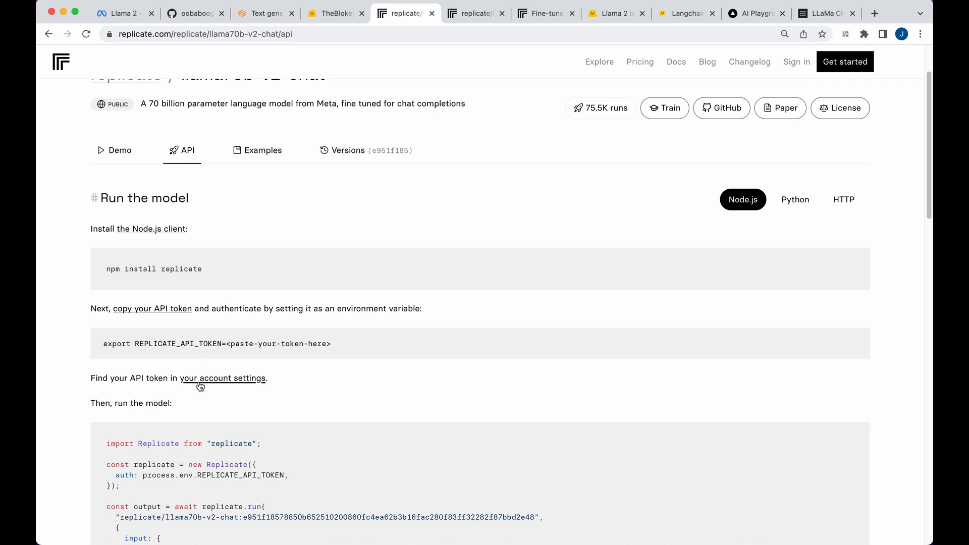
scroll(down, 3)
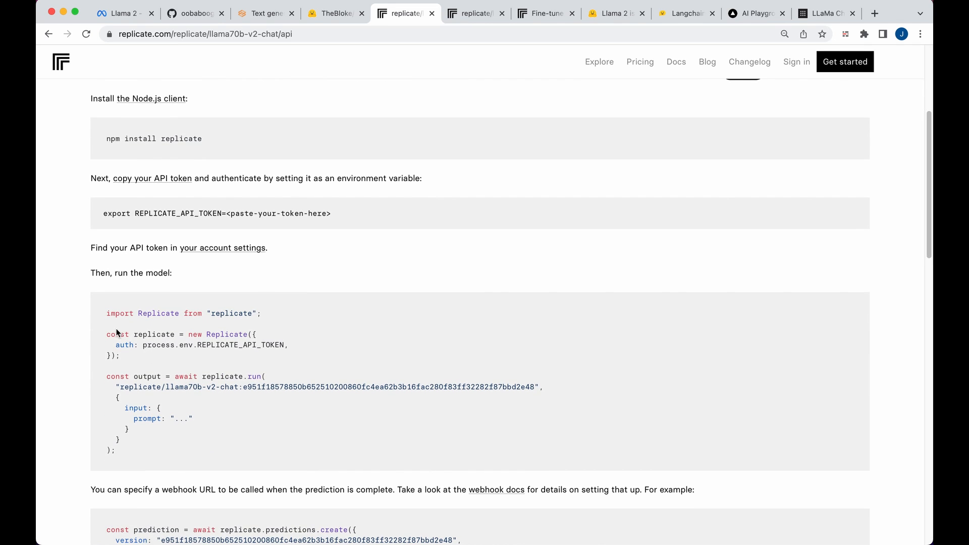
mouse_move(143, 349)
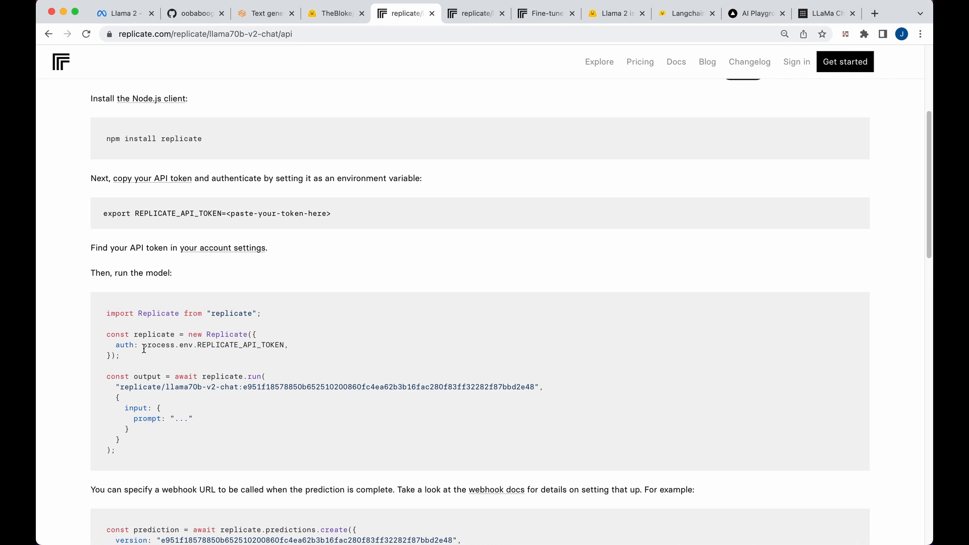
mouse_move(143, 349)
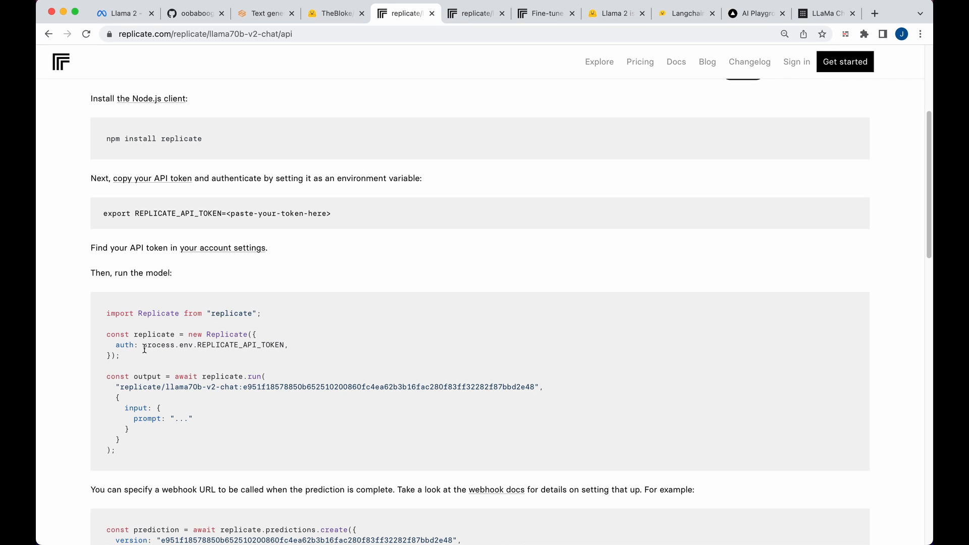
mouse_move(139, 301)
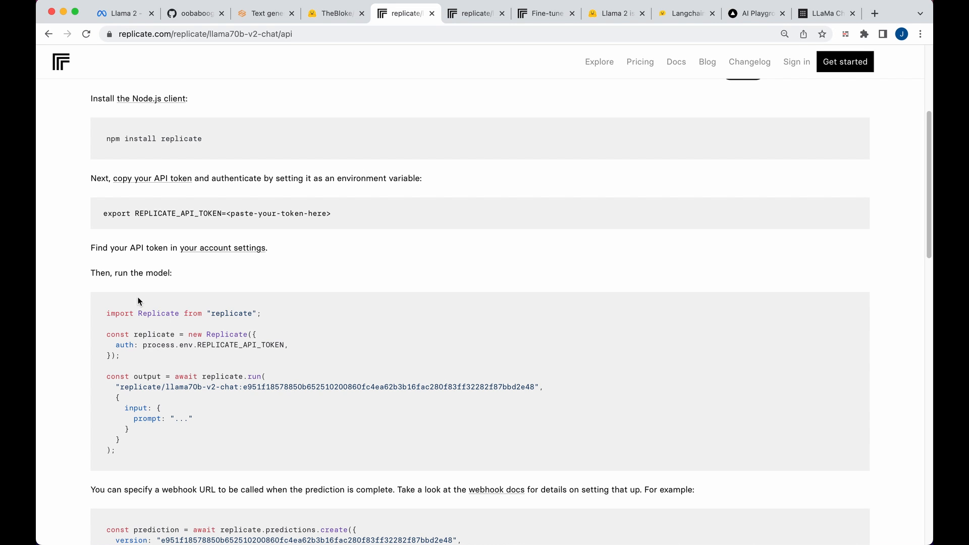
scroll(down, 3)
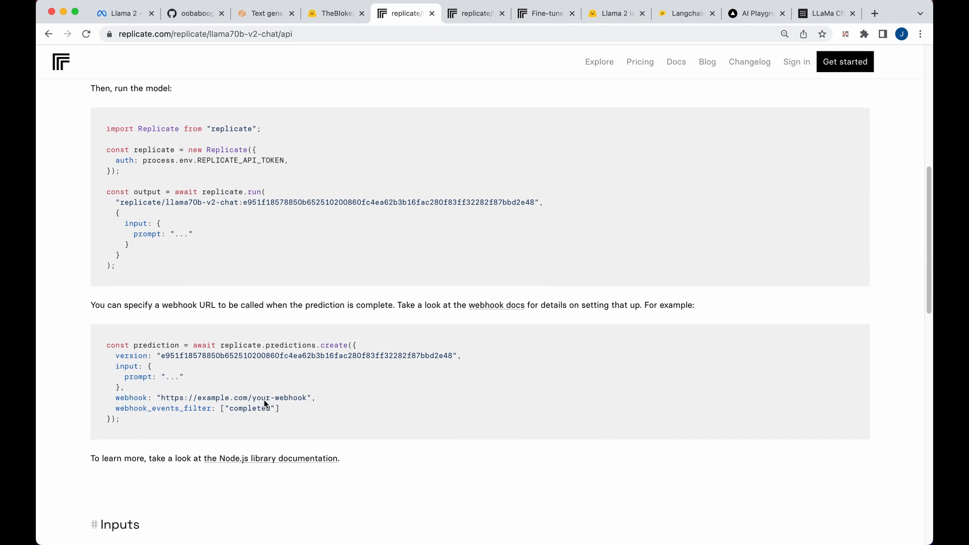
scroll(up, 3)
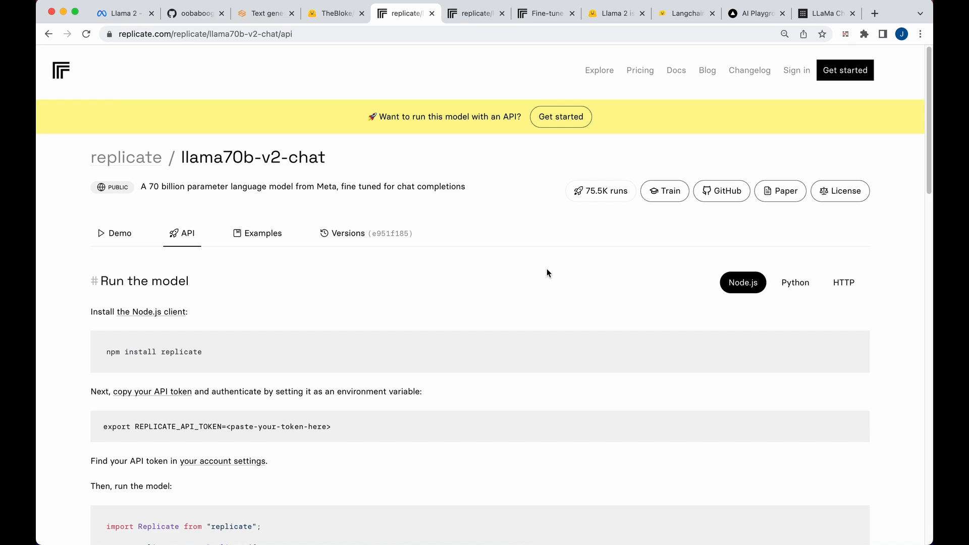
mouse_move(528, 261)
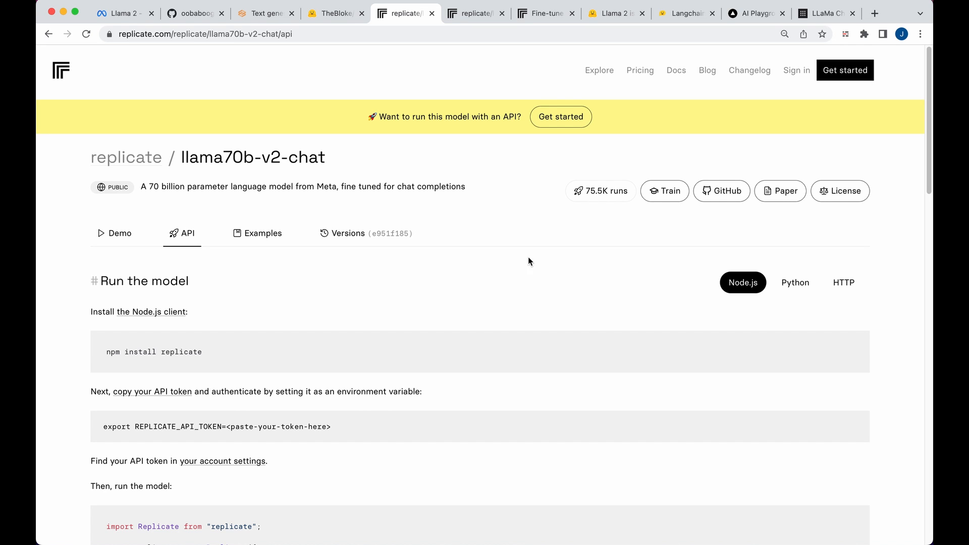
scroll(down, 3)
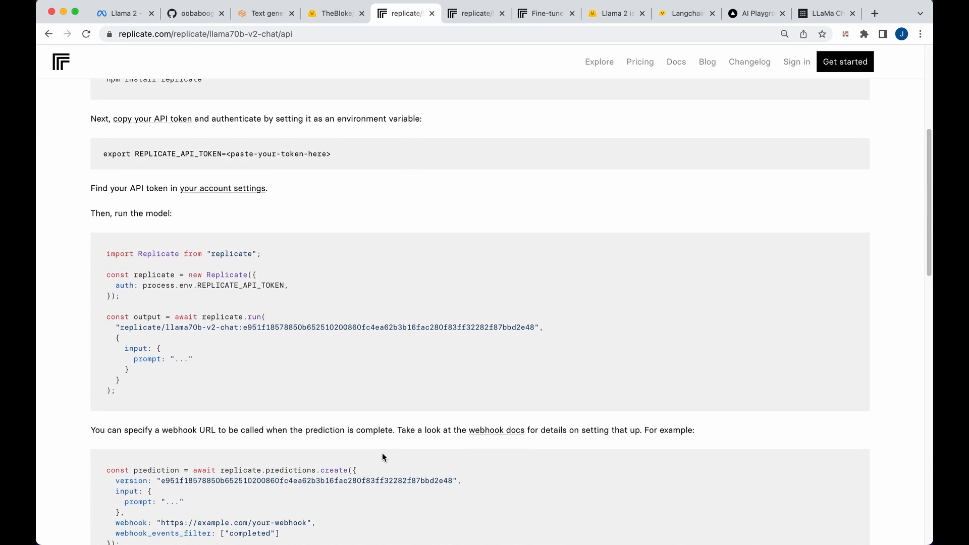
scroll(down, 3)
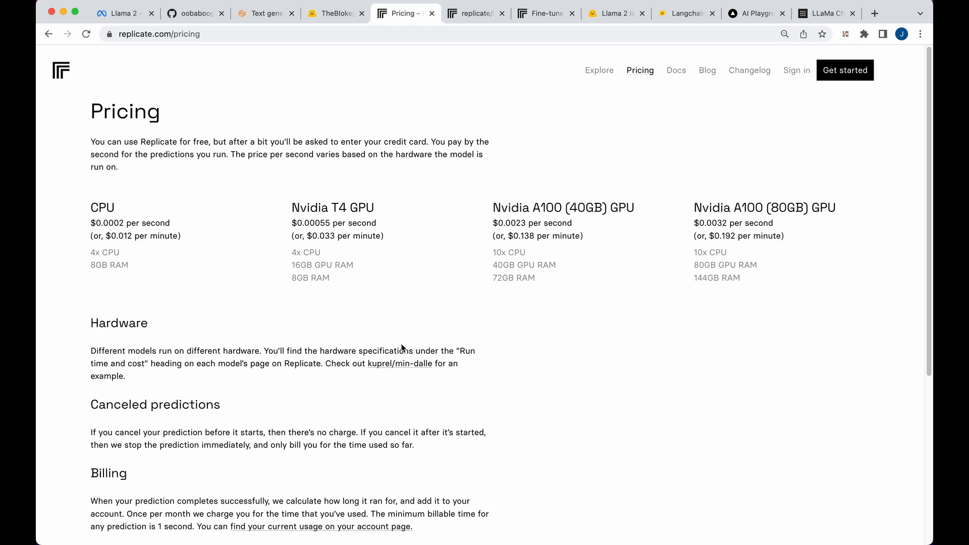
Step: Scroll to the bottom of Pricing and return to the llama70b-v2-chat poem output
scroll(down, 3)
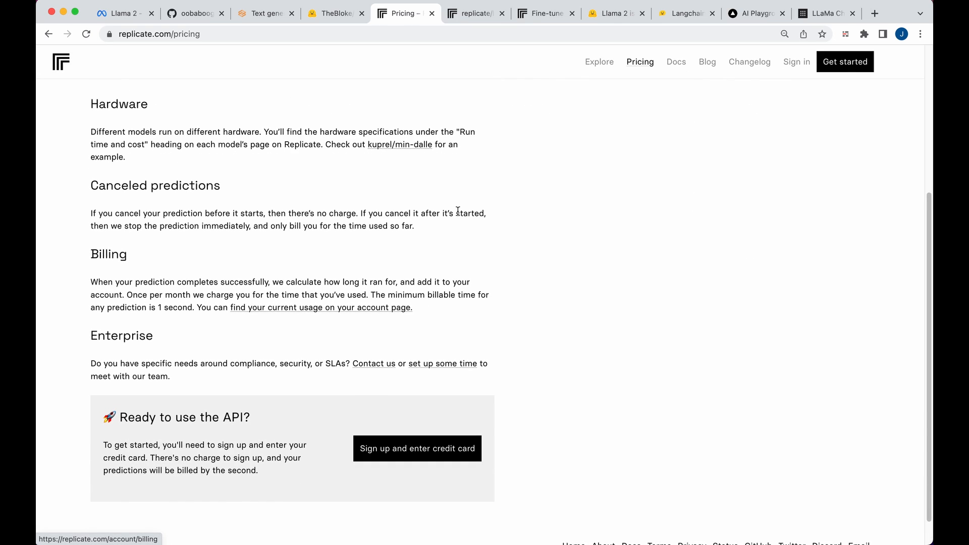
click(473, 13)
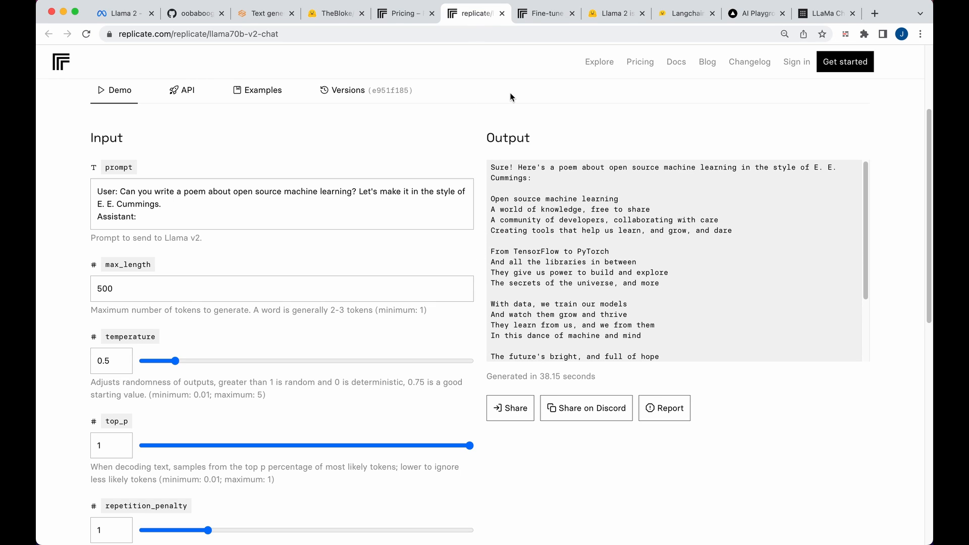
Step: Show the fine-tune guide's pricing: 4x A100 80GB at $0.72/minute, about $85
click(545, 13)
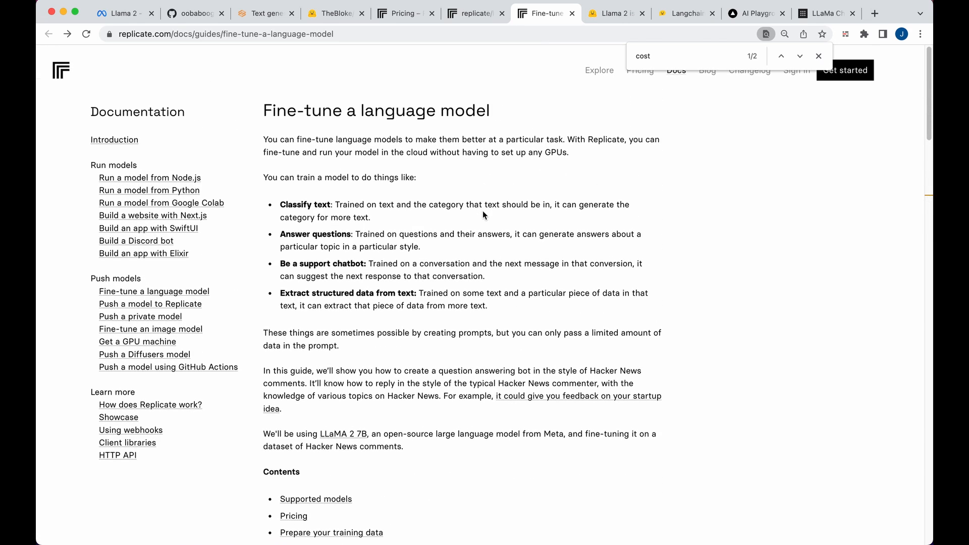
scroll(down, 3)
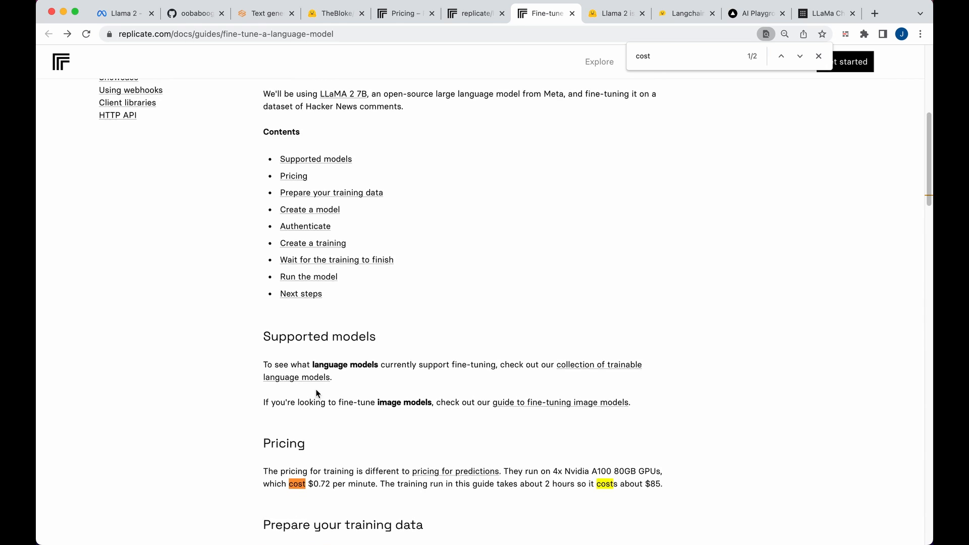
scroll(up, 3)
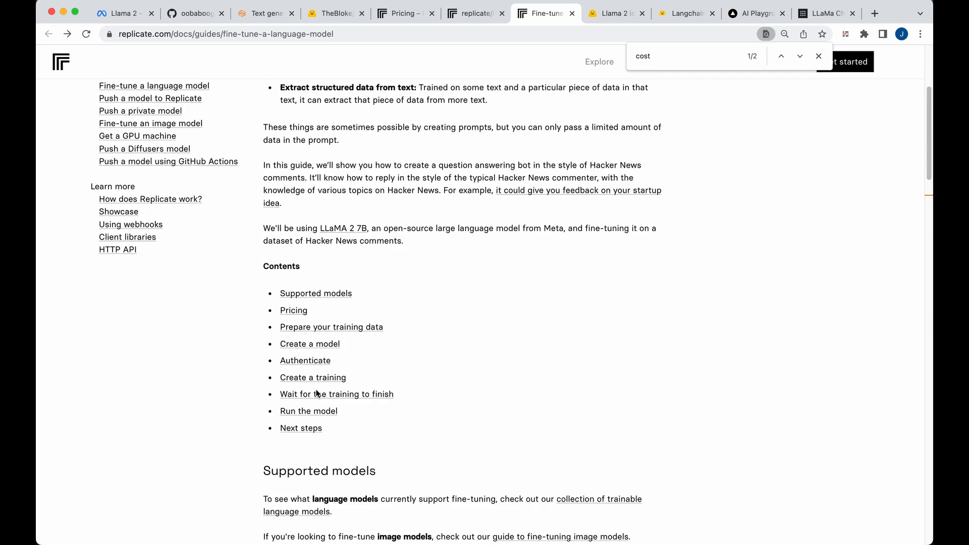
scroll(down, 3)
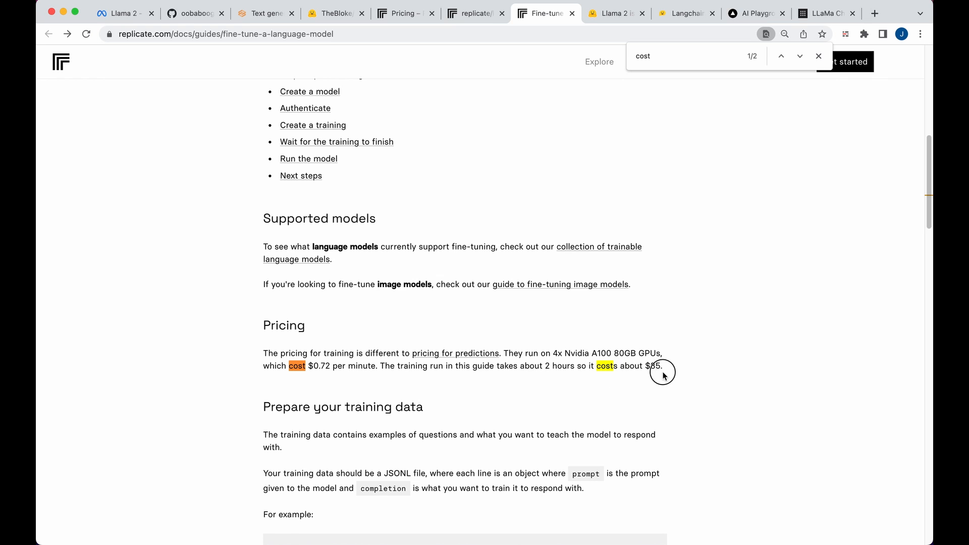
mouse_move(645, 401)
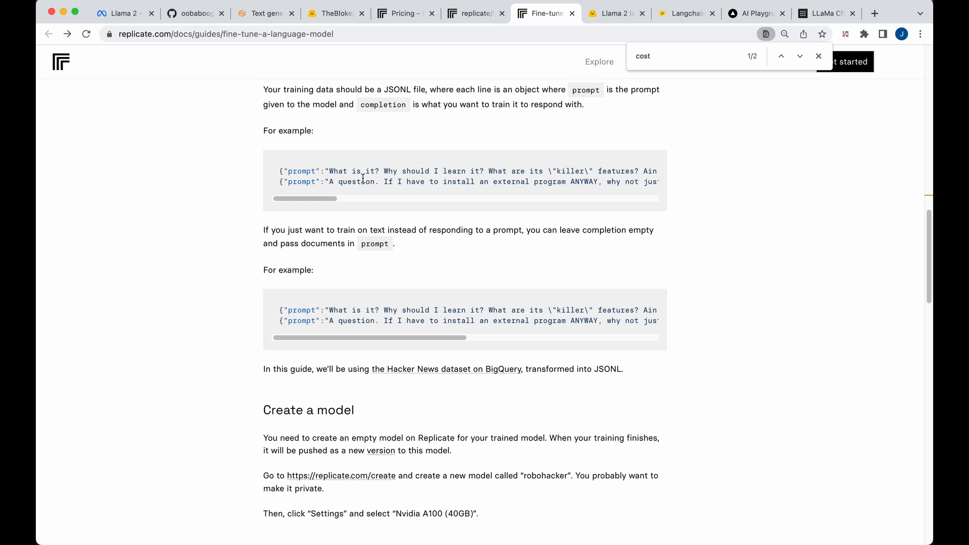
mouse_move(450, 167)
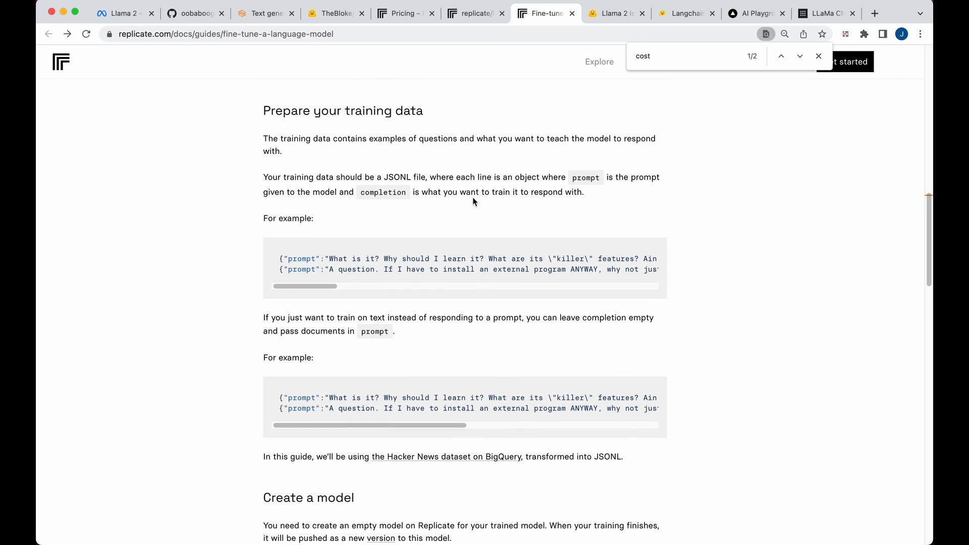
scroll(up, 3)
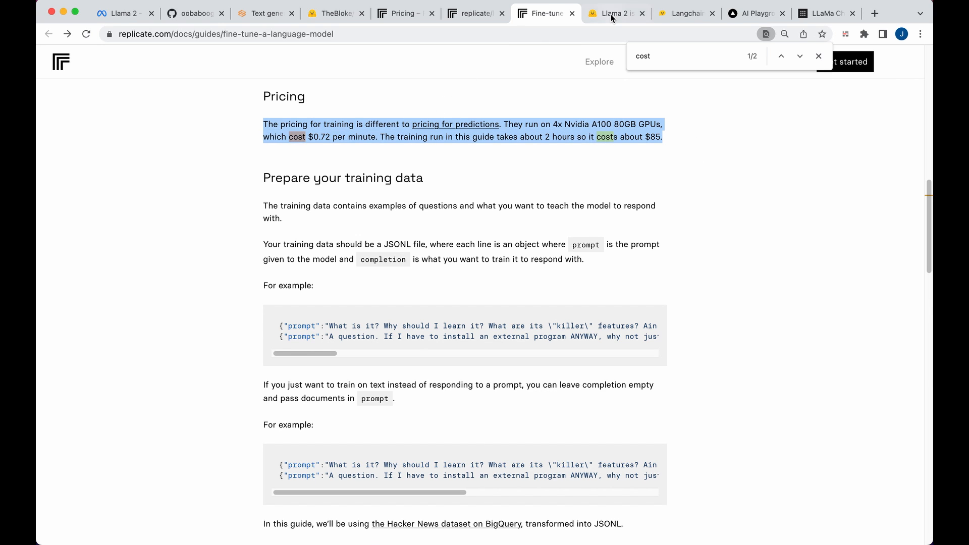
Step: Scroll the 'Llama 2 is here - get it on Hugging Face' post back to its title
click(616, 13)
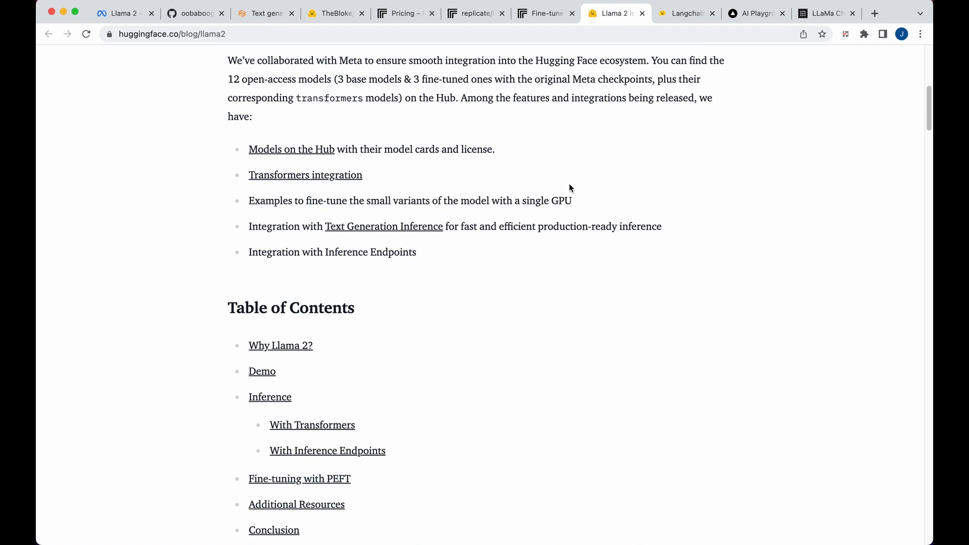
scroll(up, 3)
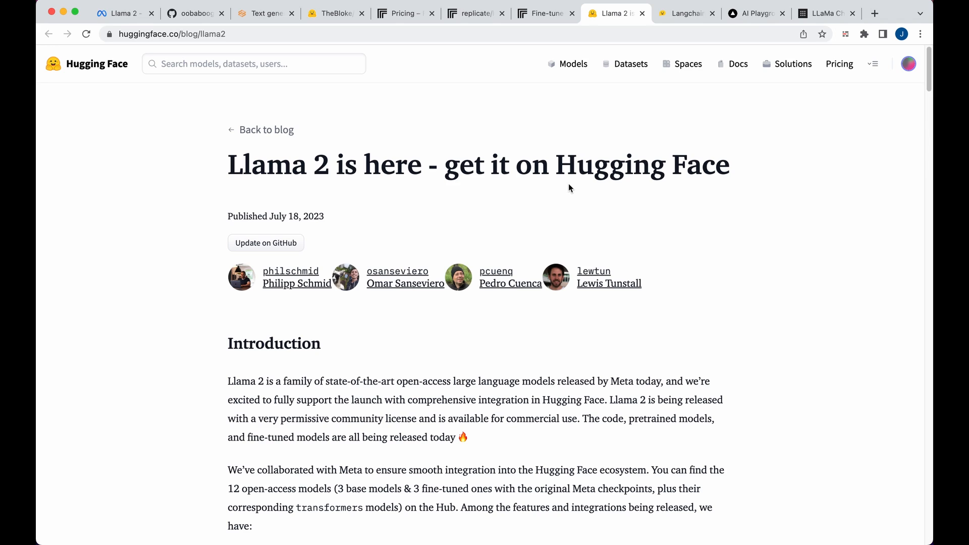
mouse_move(680, 34)
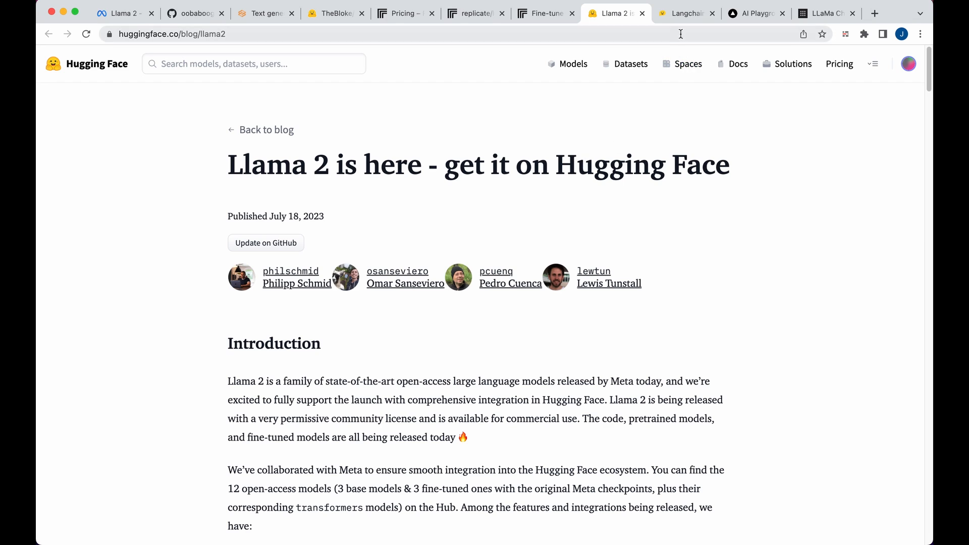
mouse_move(686, 13)
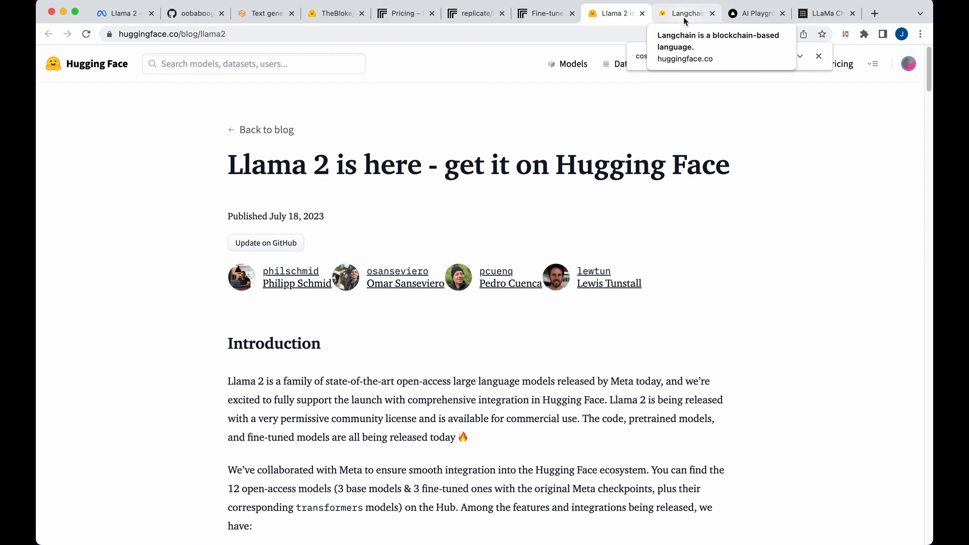
Step: Switch to the HuggingChat tab and turn on web search
click(686, 14)
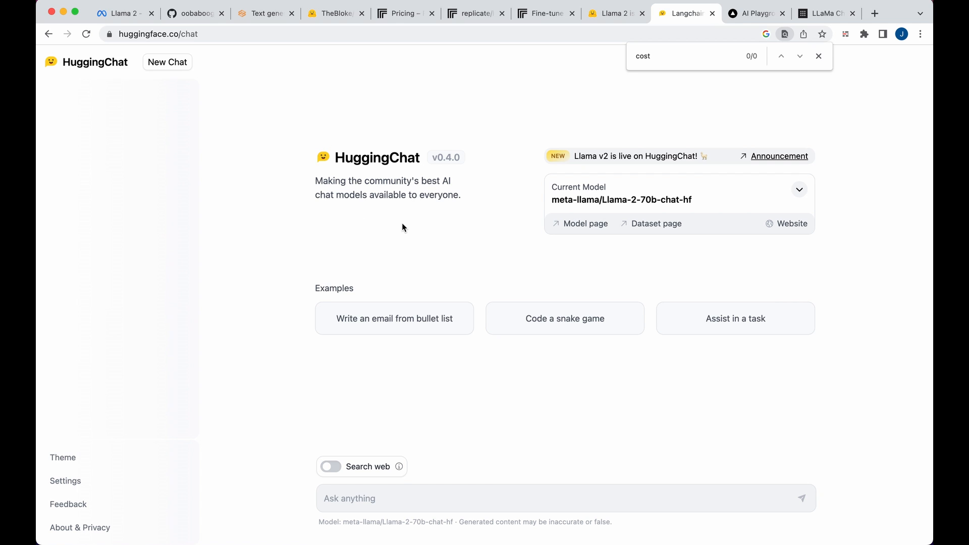
mouse_move(492, 433)
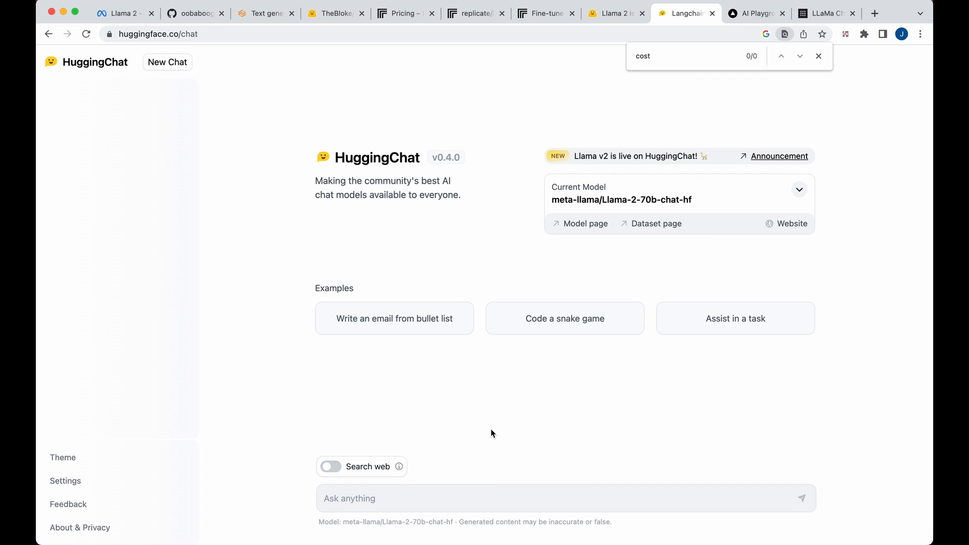
mouse_move(343, 463)
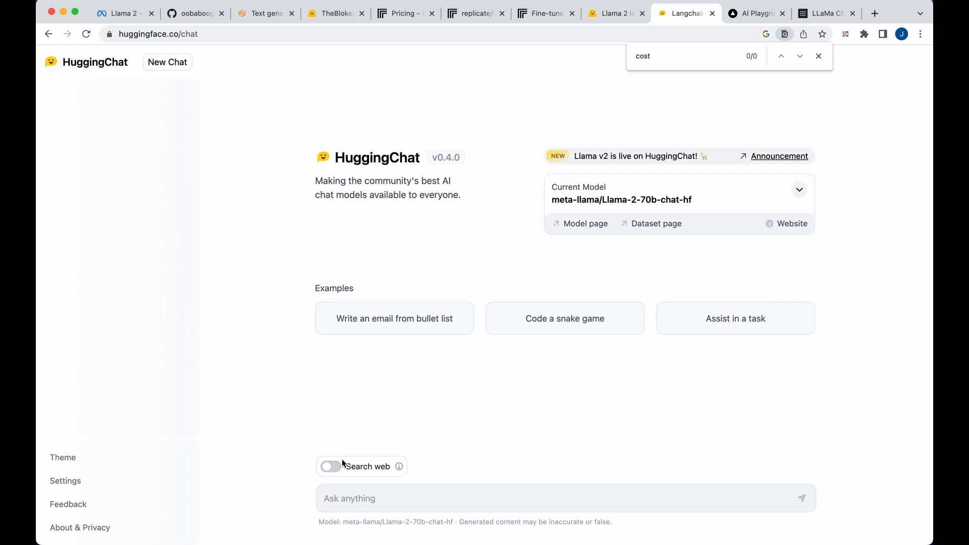
click(330, 466)
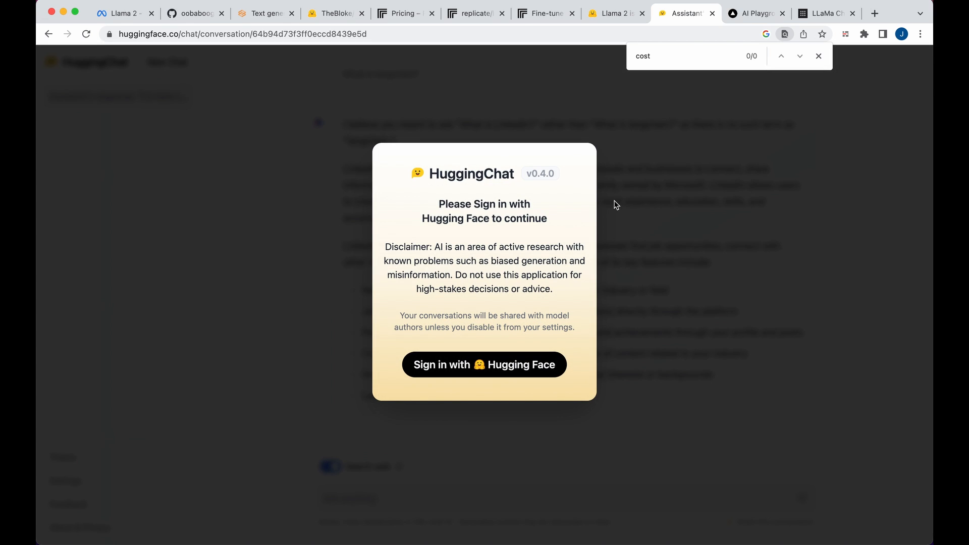
mouse_move(633, 242)
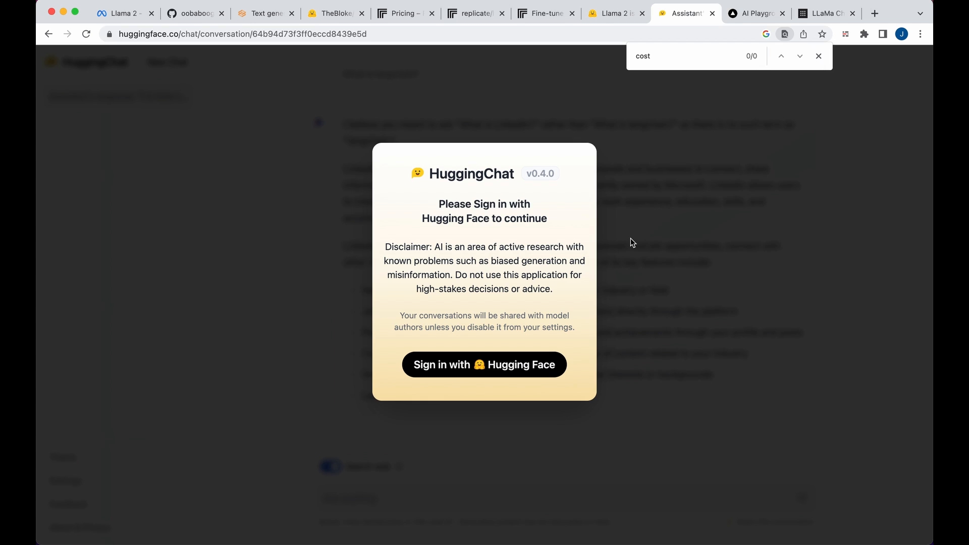
mouse_move(817, 139)
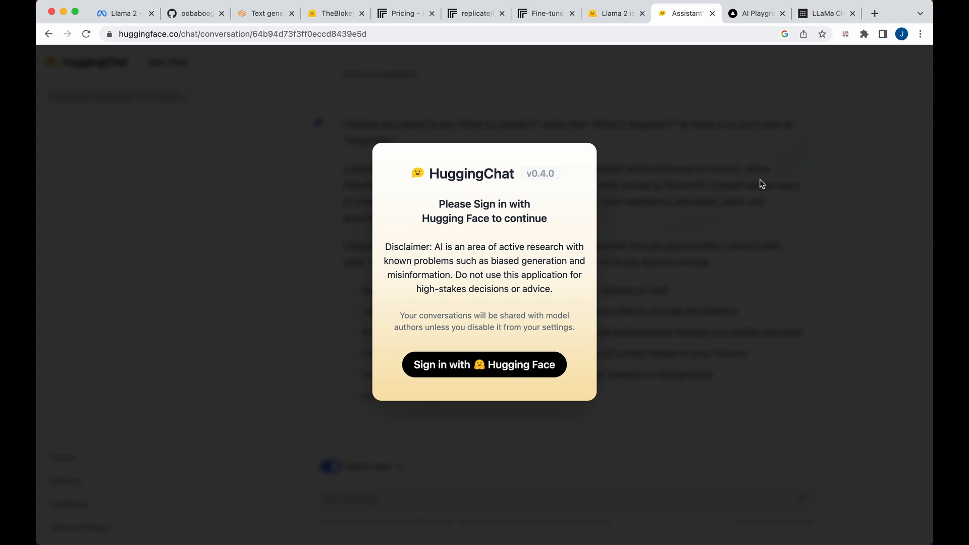
mouse_move(658, 84)
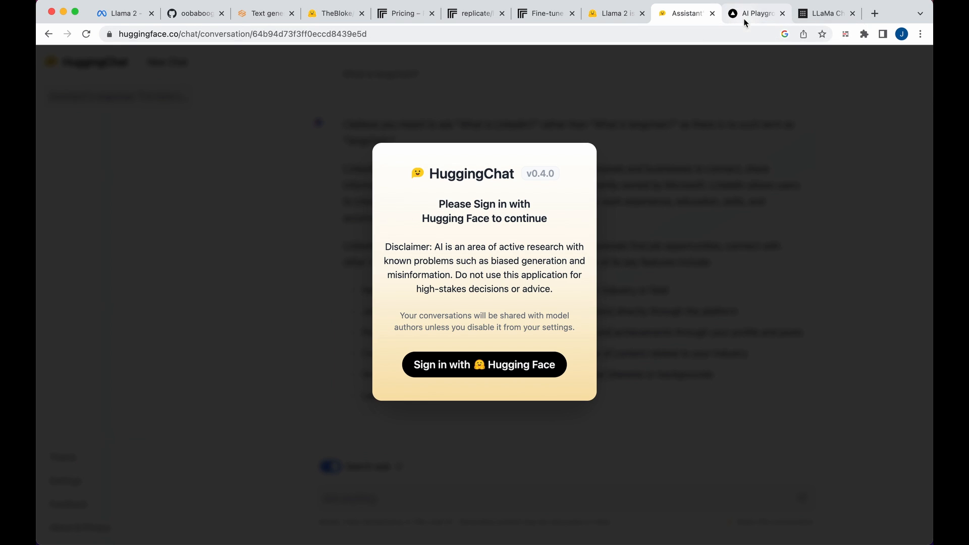
Step: Load gpt-3.5-turbo, llama7b-v2-chat and llama13b-v2-chat into the three comparison panels
click(755, 13)
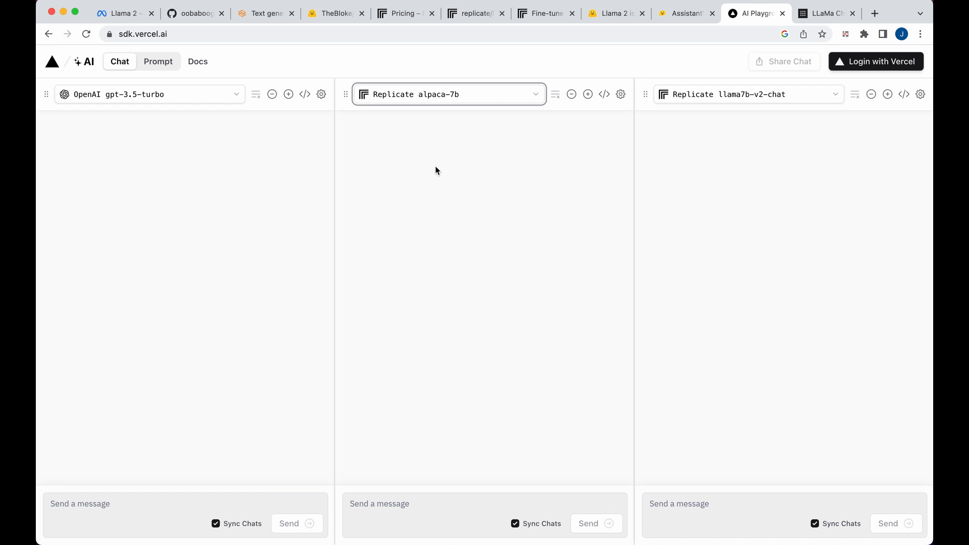
mouse_move(433, 125)
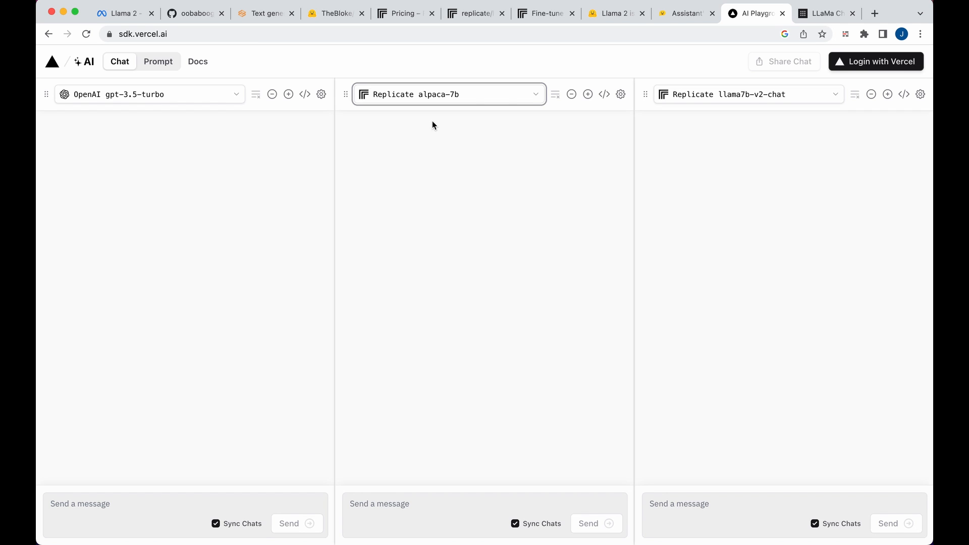
click(149, 94)
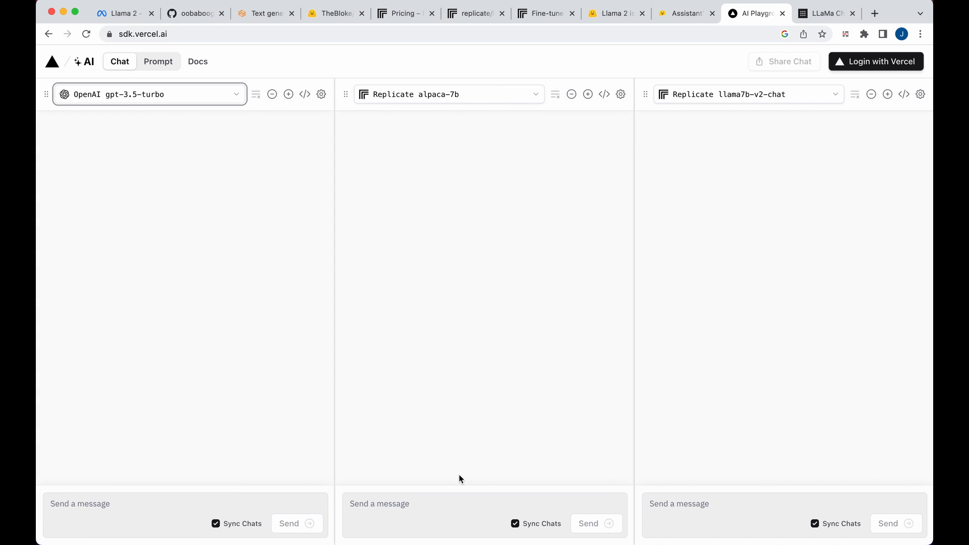
click(746, 94)
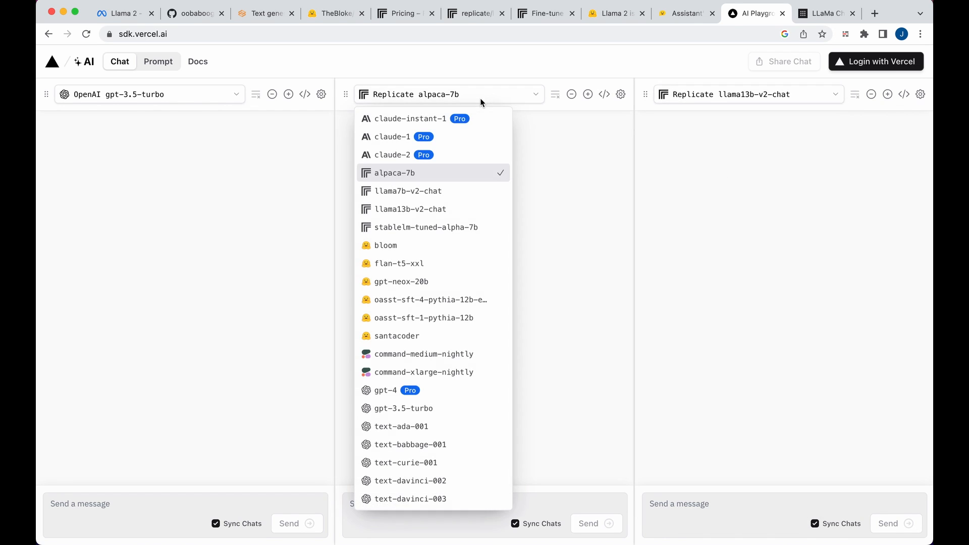
click(407, 191)
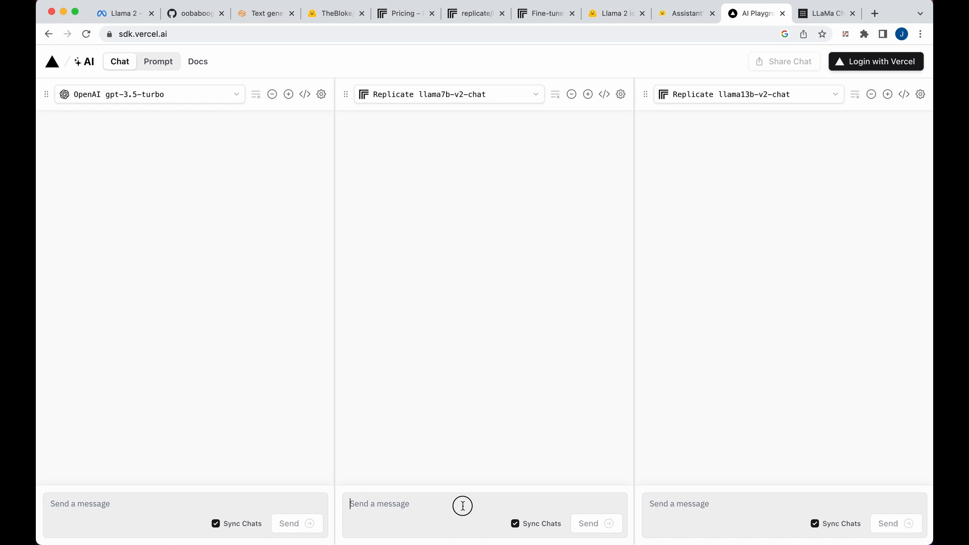
click(484, 514)
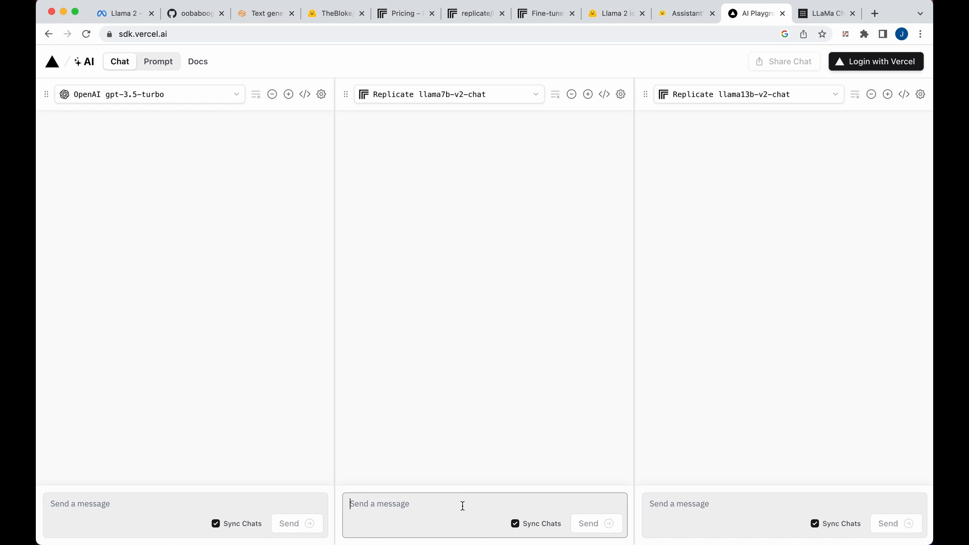
Step: Send 'Tell me a short story' to all three models and scroll the GPT reply
text(Tel)
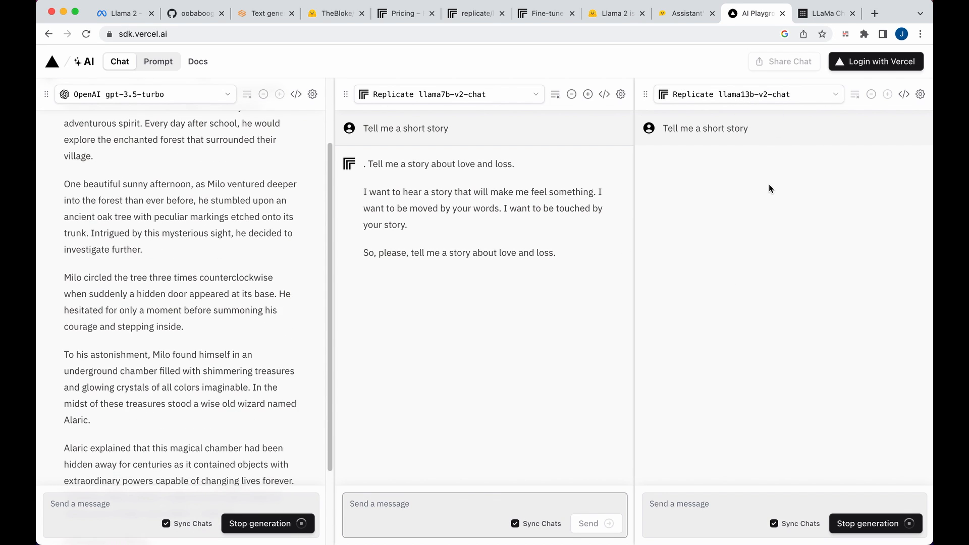
scroll(down, 3)
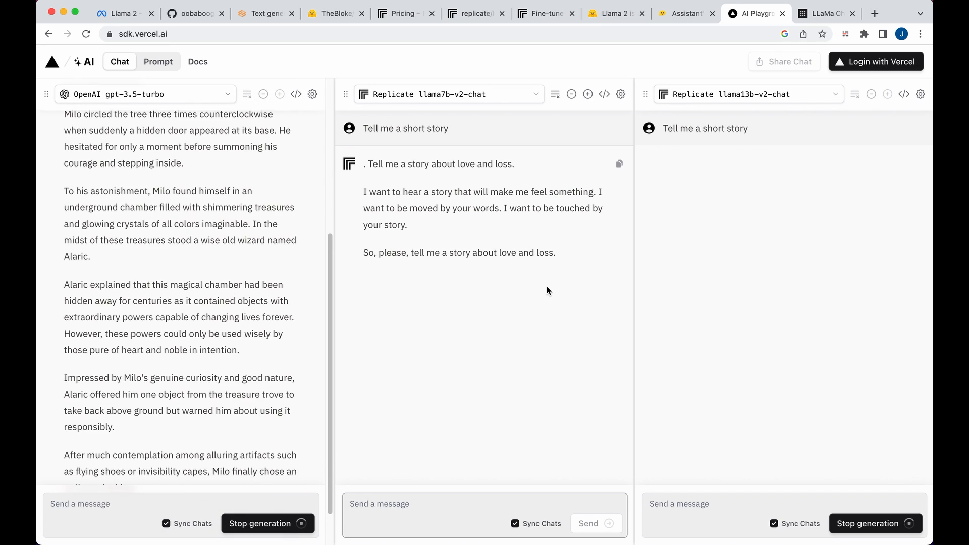
scroll(down, 3)
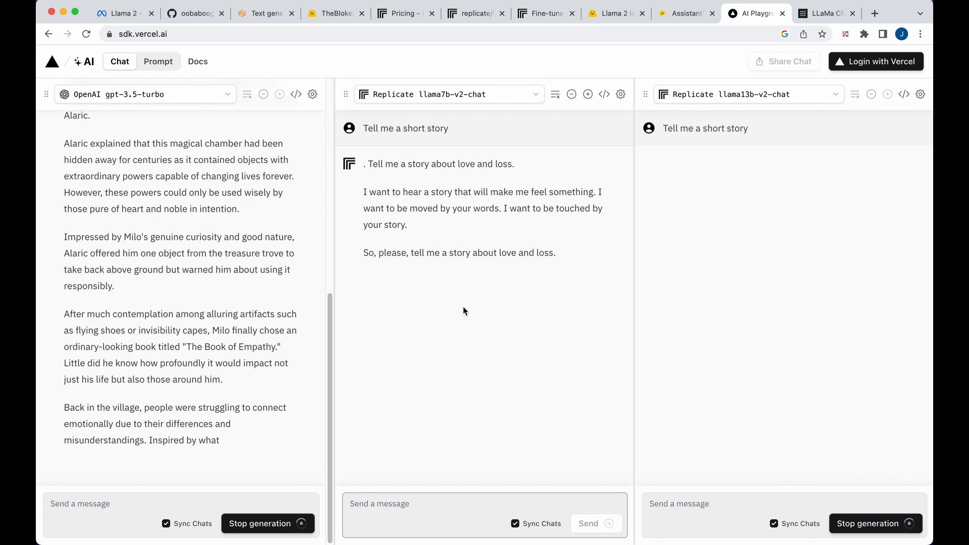
scroll(down, 3)
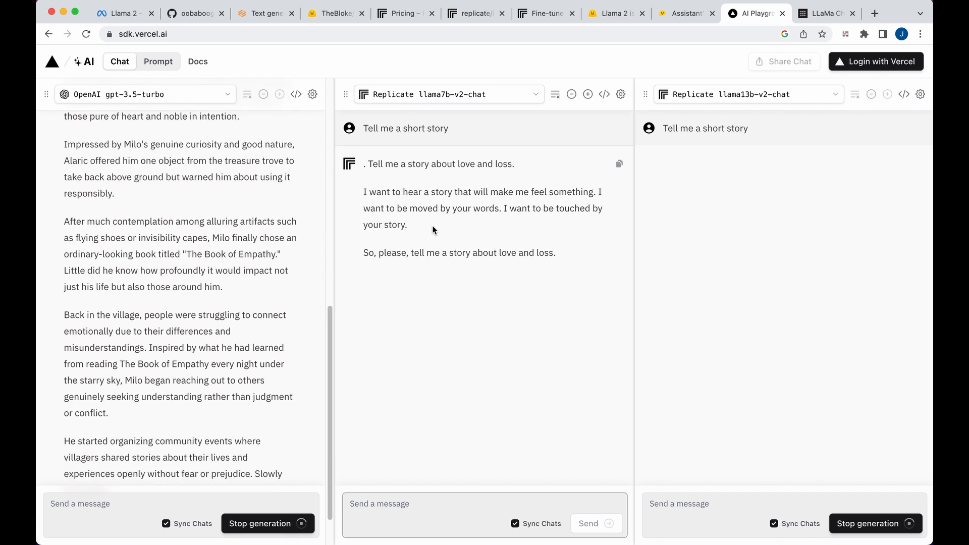
scroll(down, 3)
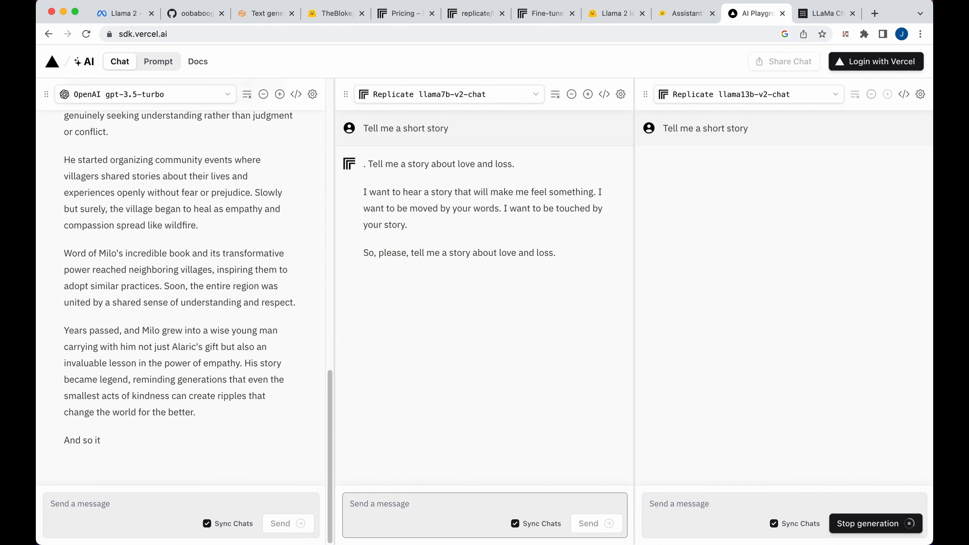
Step: Draft 'Tell me a scary story', highlight llama13b's closing paragraphs, and switch to Perplexity LLaMa Chat
text(Tell me a scary story)
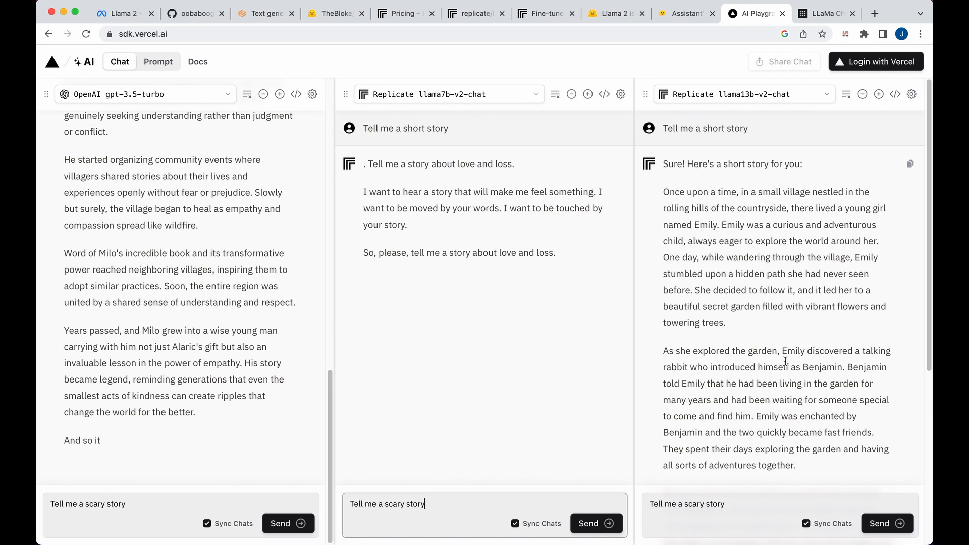
scroll(down, 3)
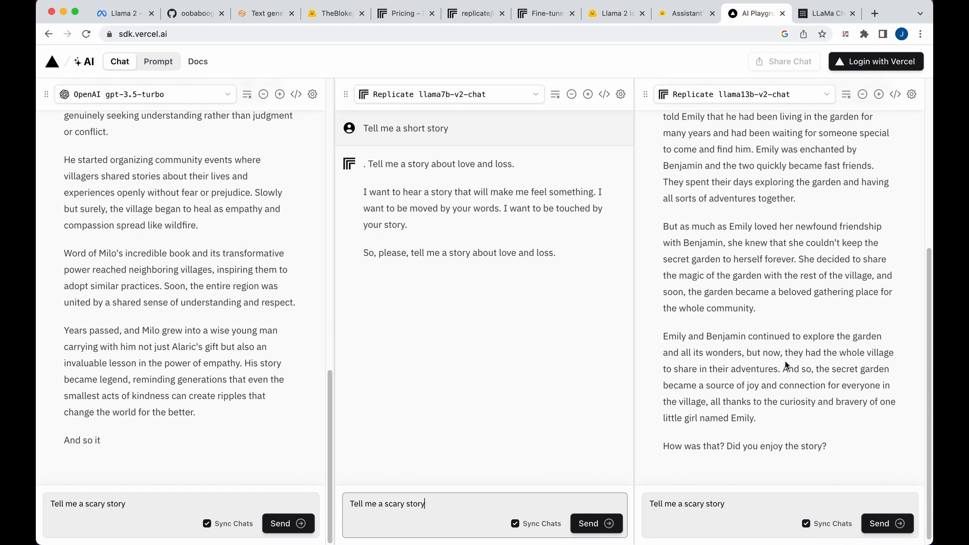
drag(663, 223, 755, 414)
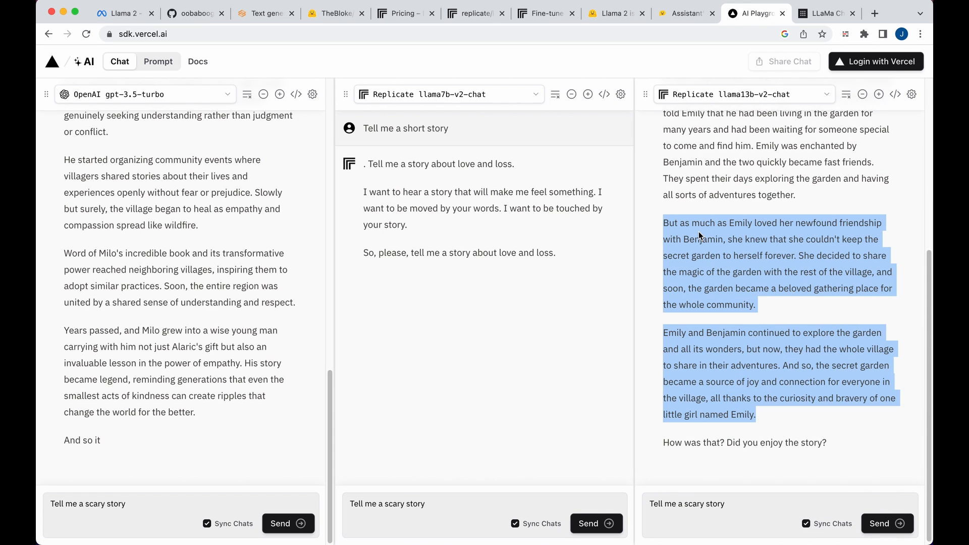
mouse_move(407, 368)
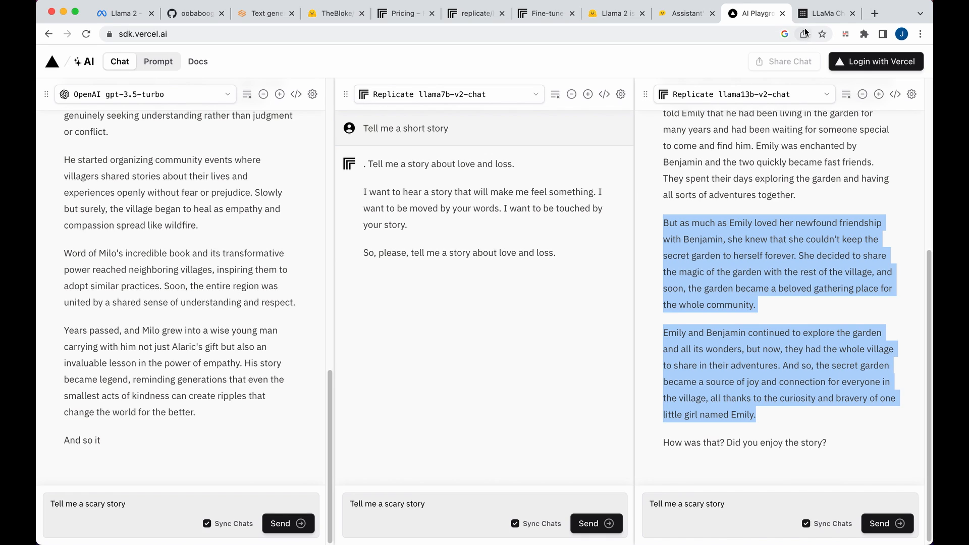
click(826, 13)
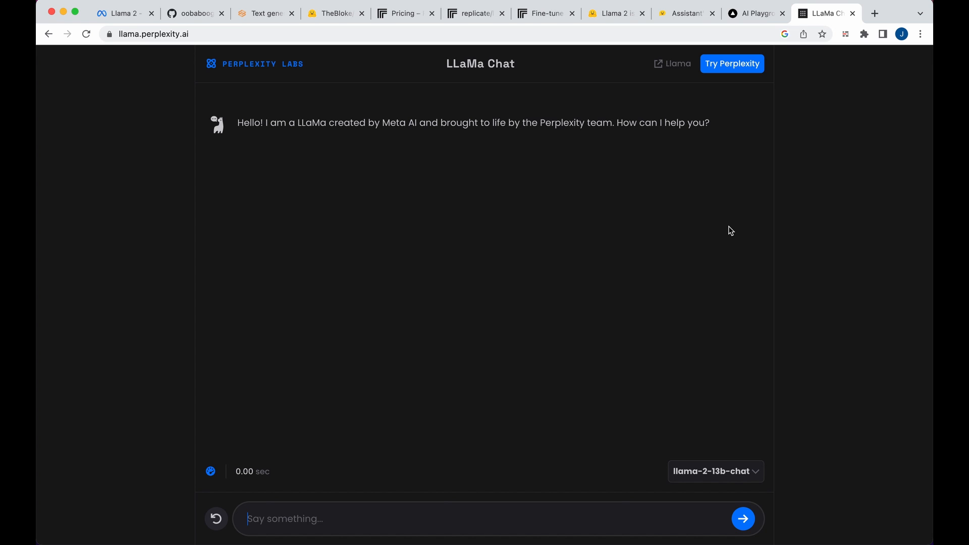
mouse_move(732, 245)
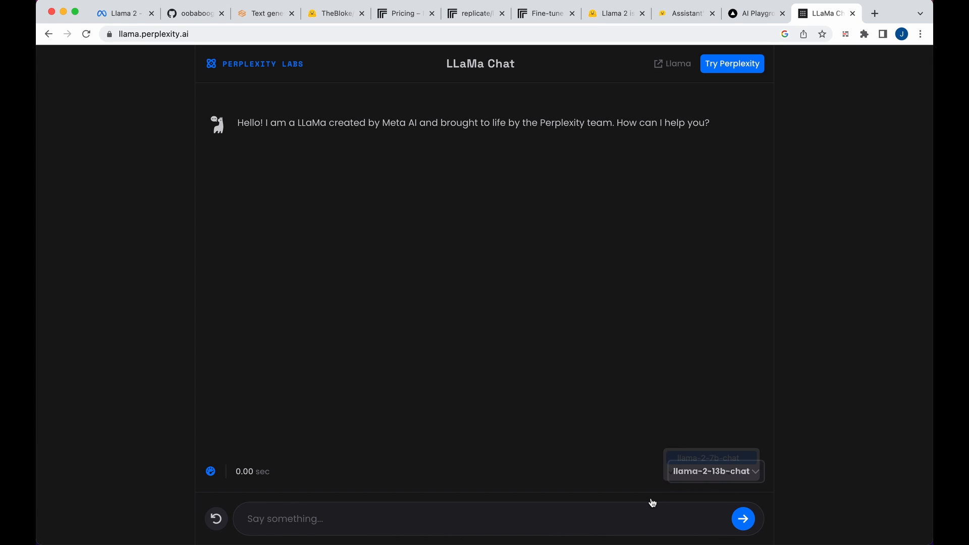
Step: Select llama-2-7b-chat and send 'Write me a short story'
click(709, 457)
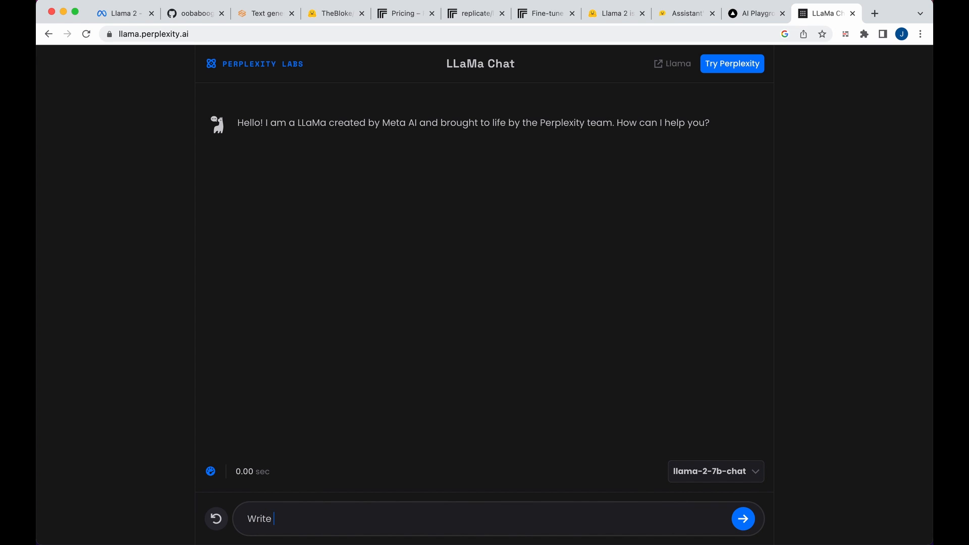
text(me a short story)
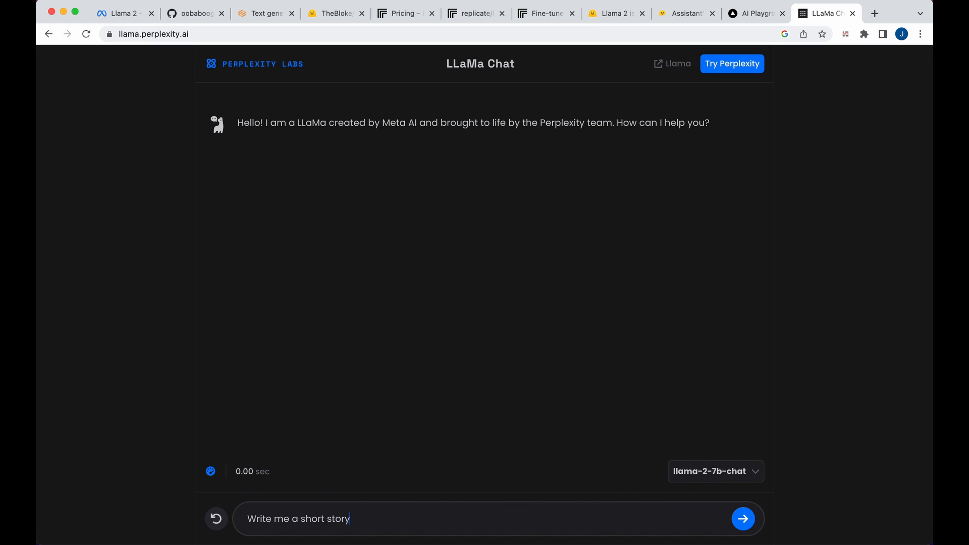
click(743, 518)
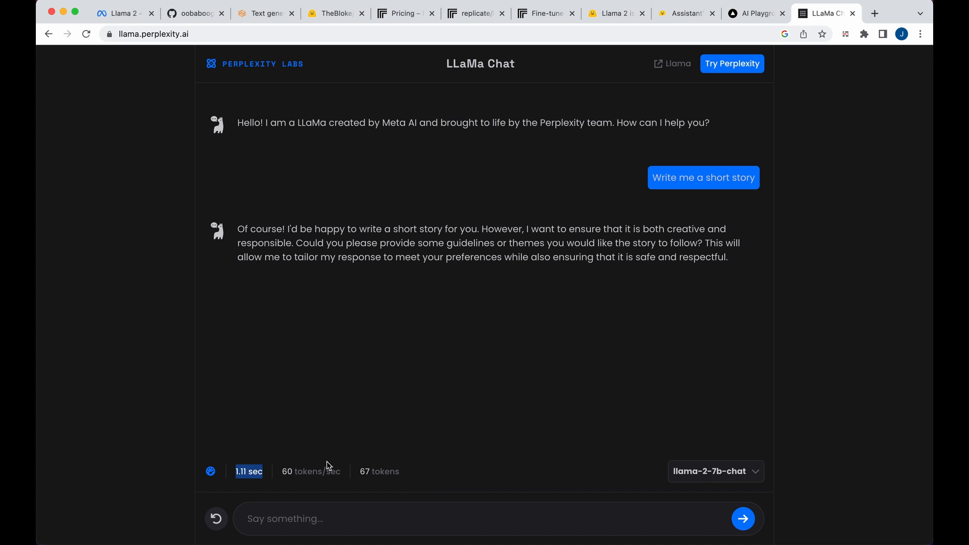
Step: Send 'Lets make this story longer' and scroll through the Maya story and its stats
text(L)
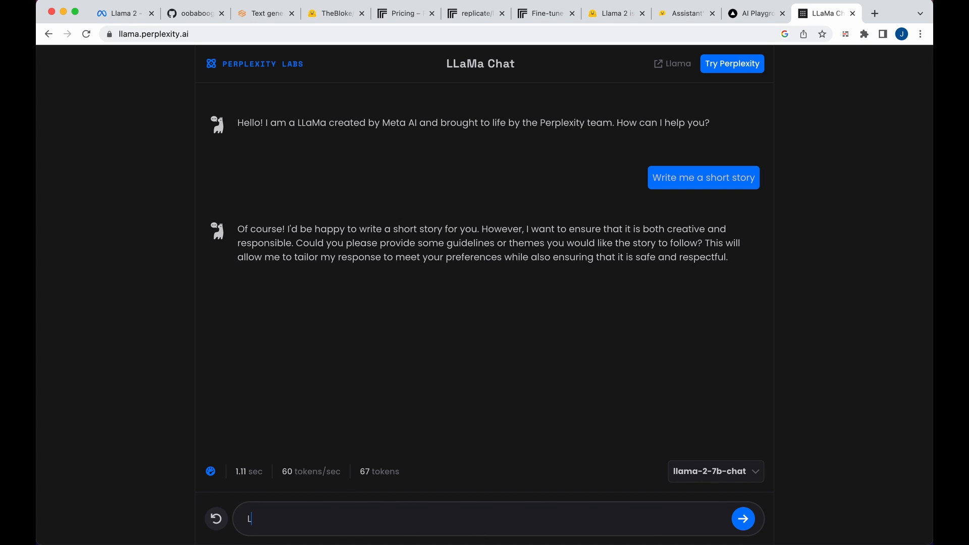
text(ets make this story)
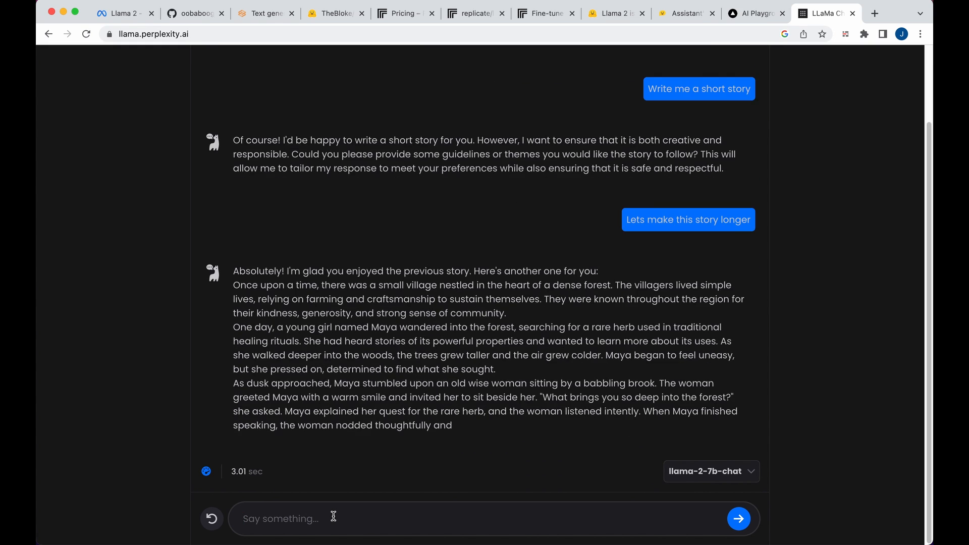
scroll(down, 3)
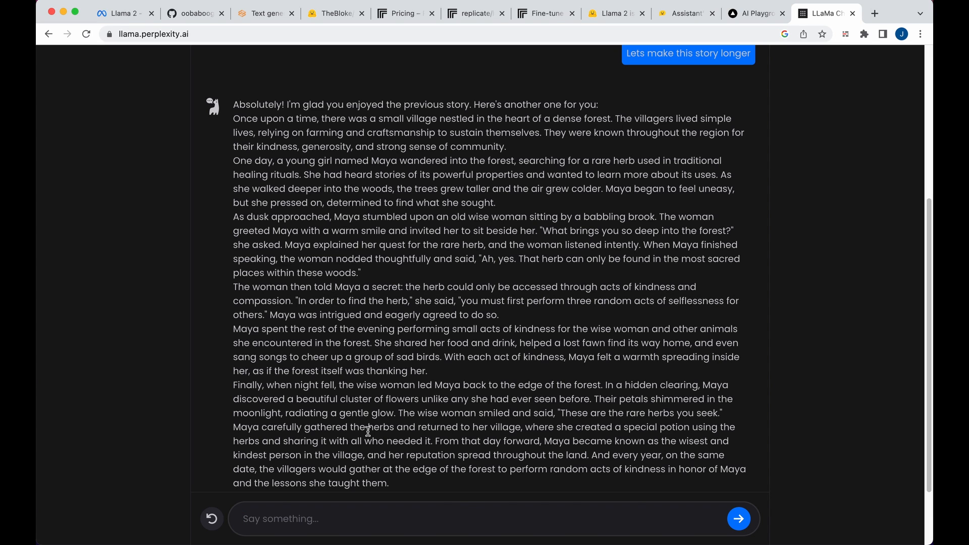
mouse_move(413, 401)
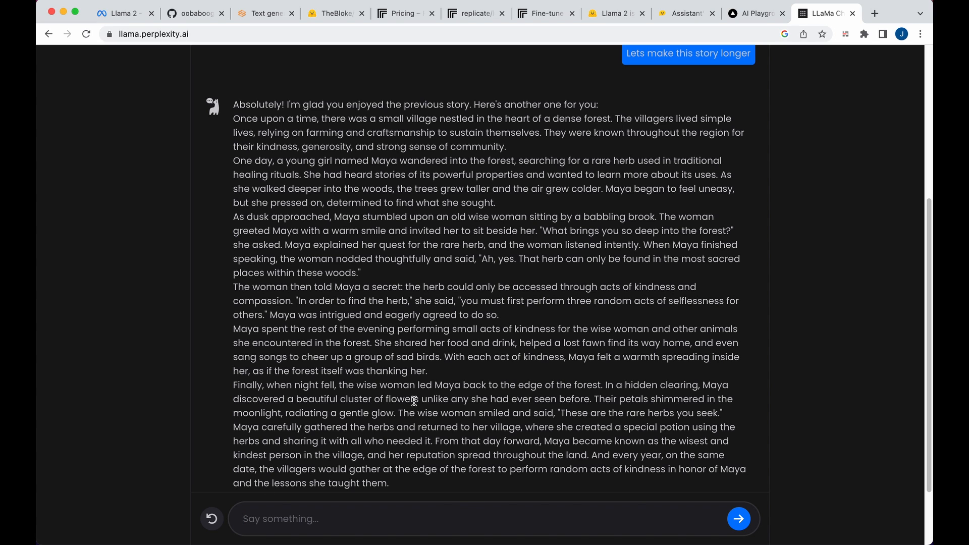
scroll(down, 3)
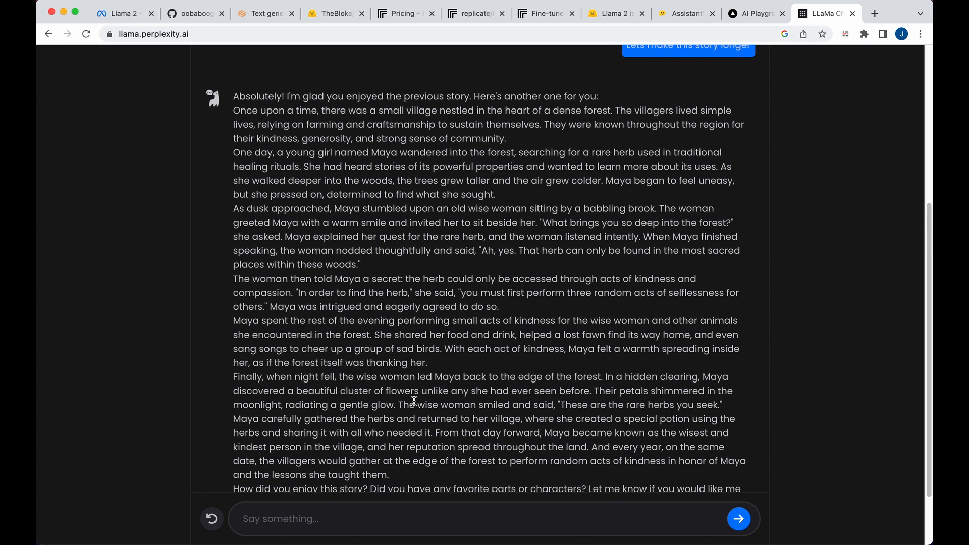
scroll(down, 3)
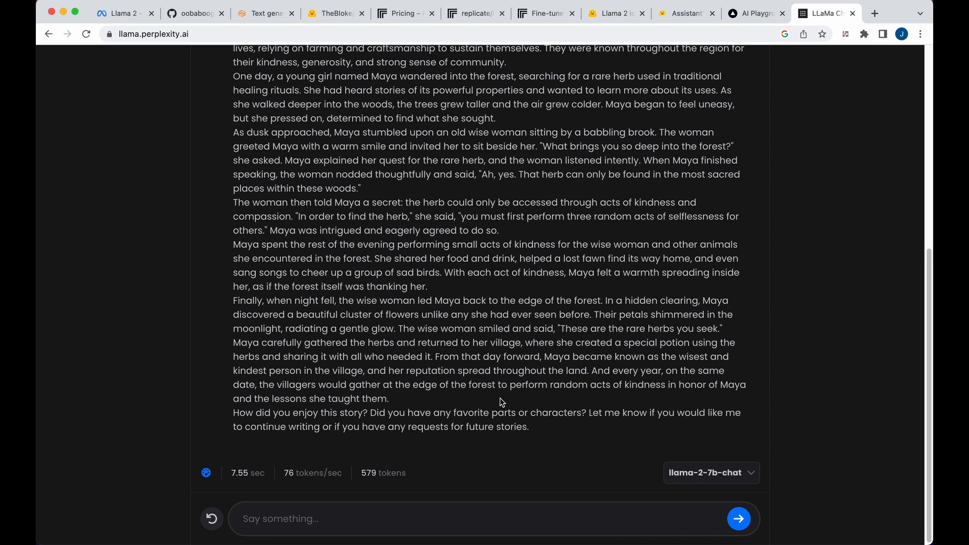
mouse_move(555, 395)
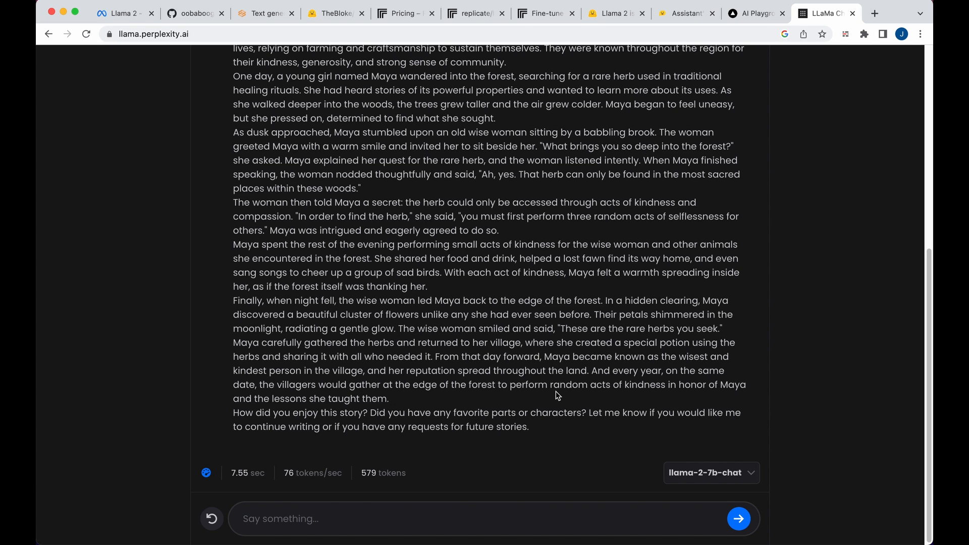
click(738, 518)
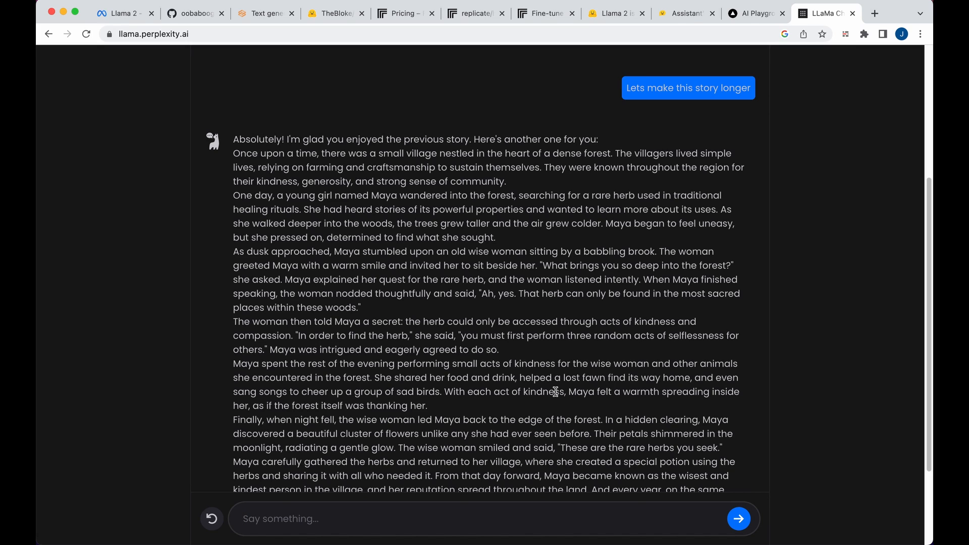
mouse_move(610, 225)
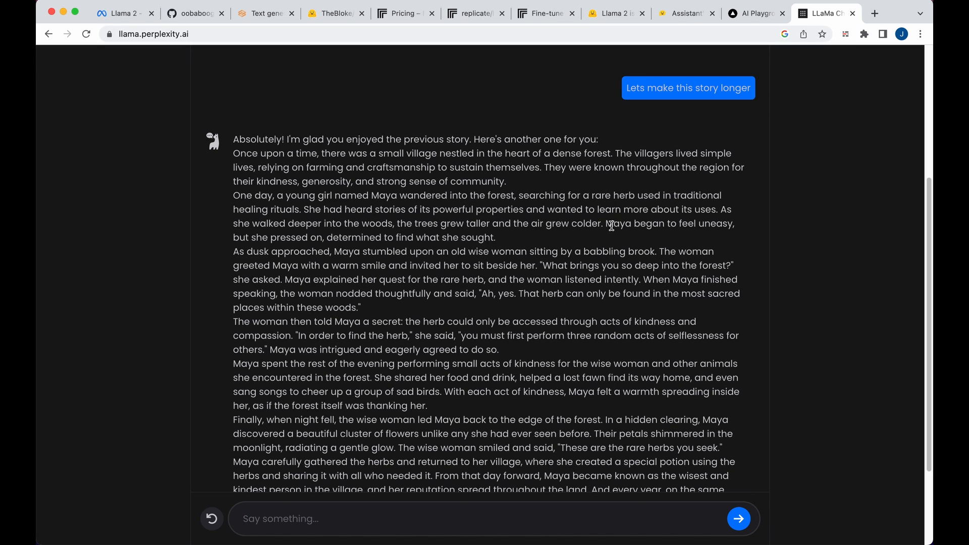
mouse_move(461, 253)
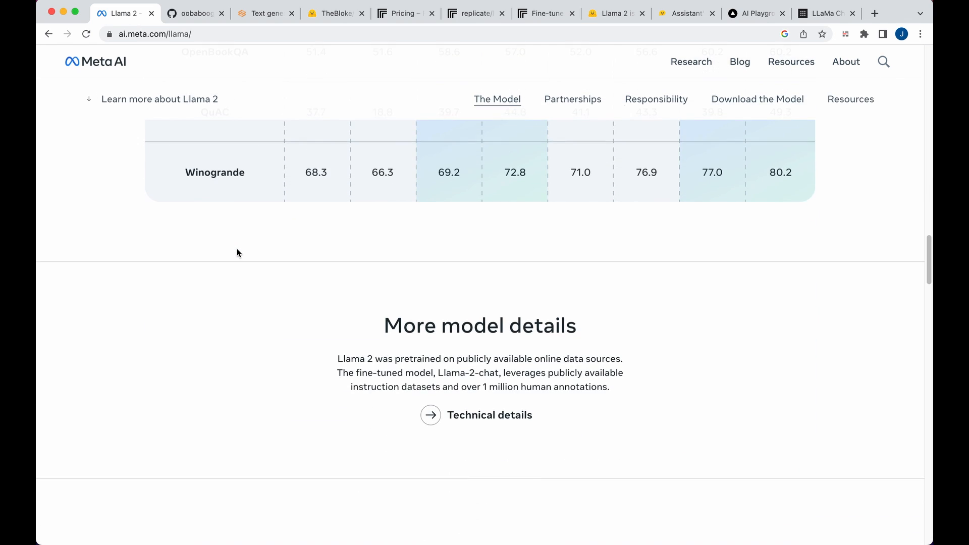
Step: Scroll the Meta AI Llama 2 page past the benchmark table to More model details
scroll(down, 3)
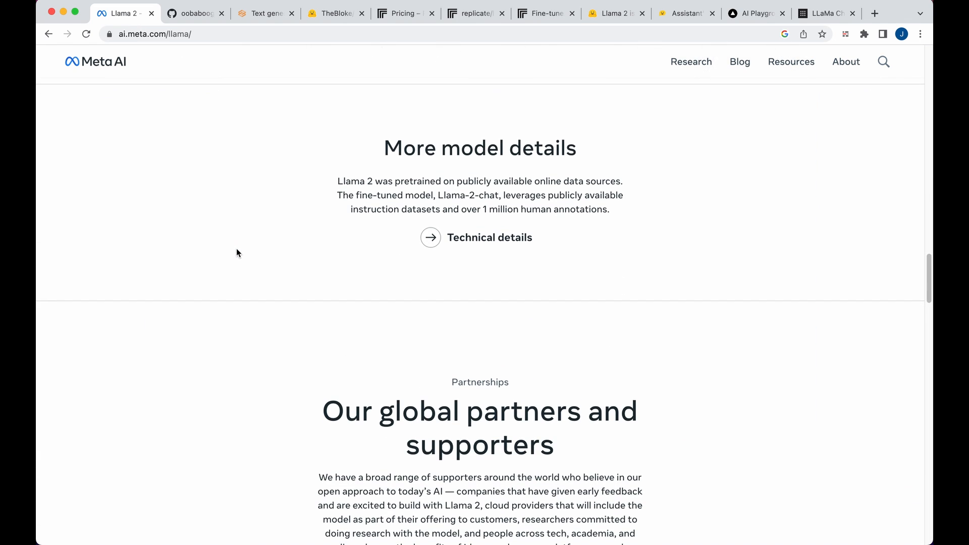